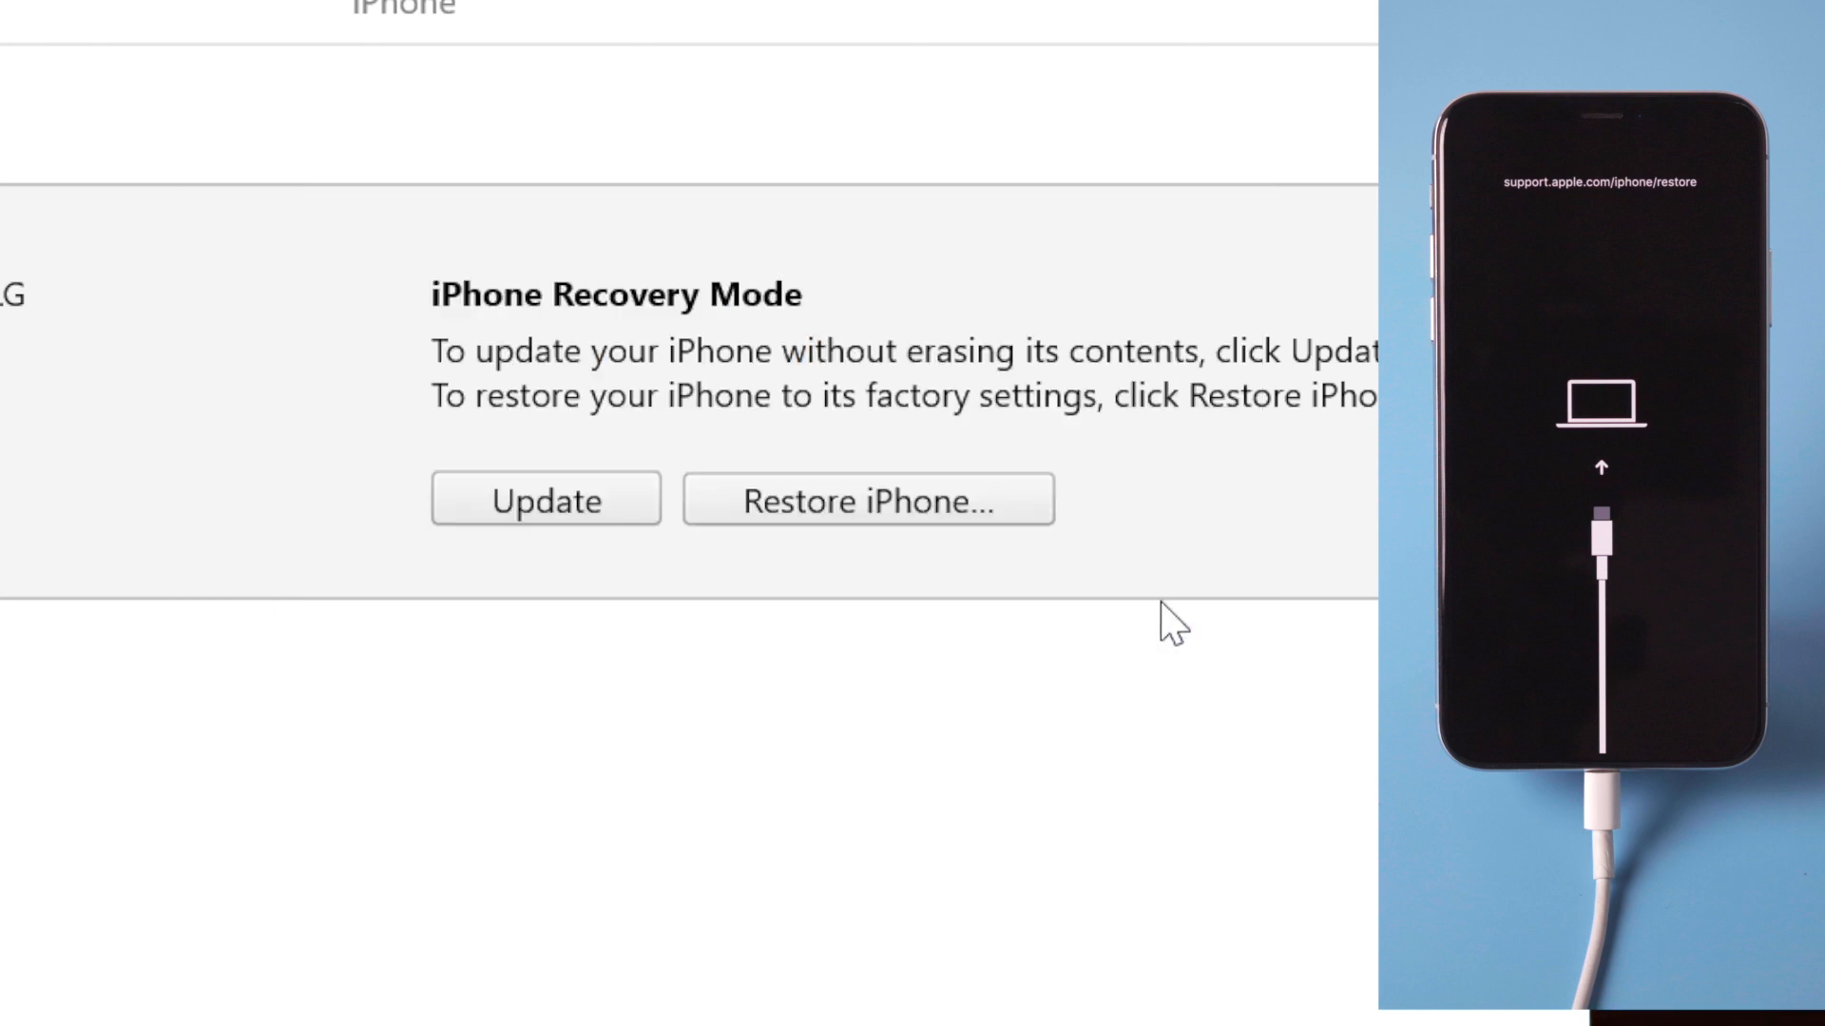
Restore the iPhone X in iTunes with Restore and Update, downloading the latest firmware
{"action": "left_click", "coordinate": [866, 499]}
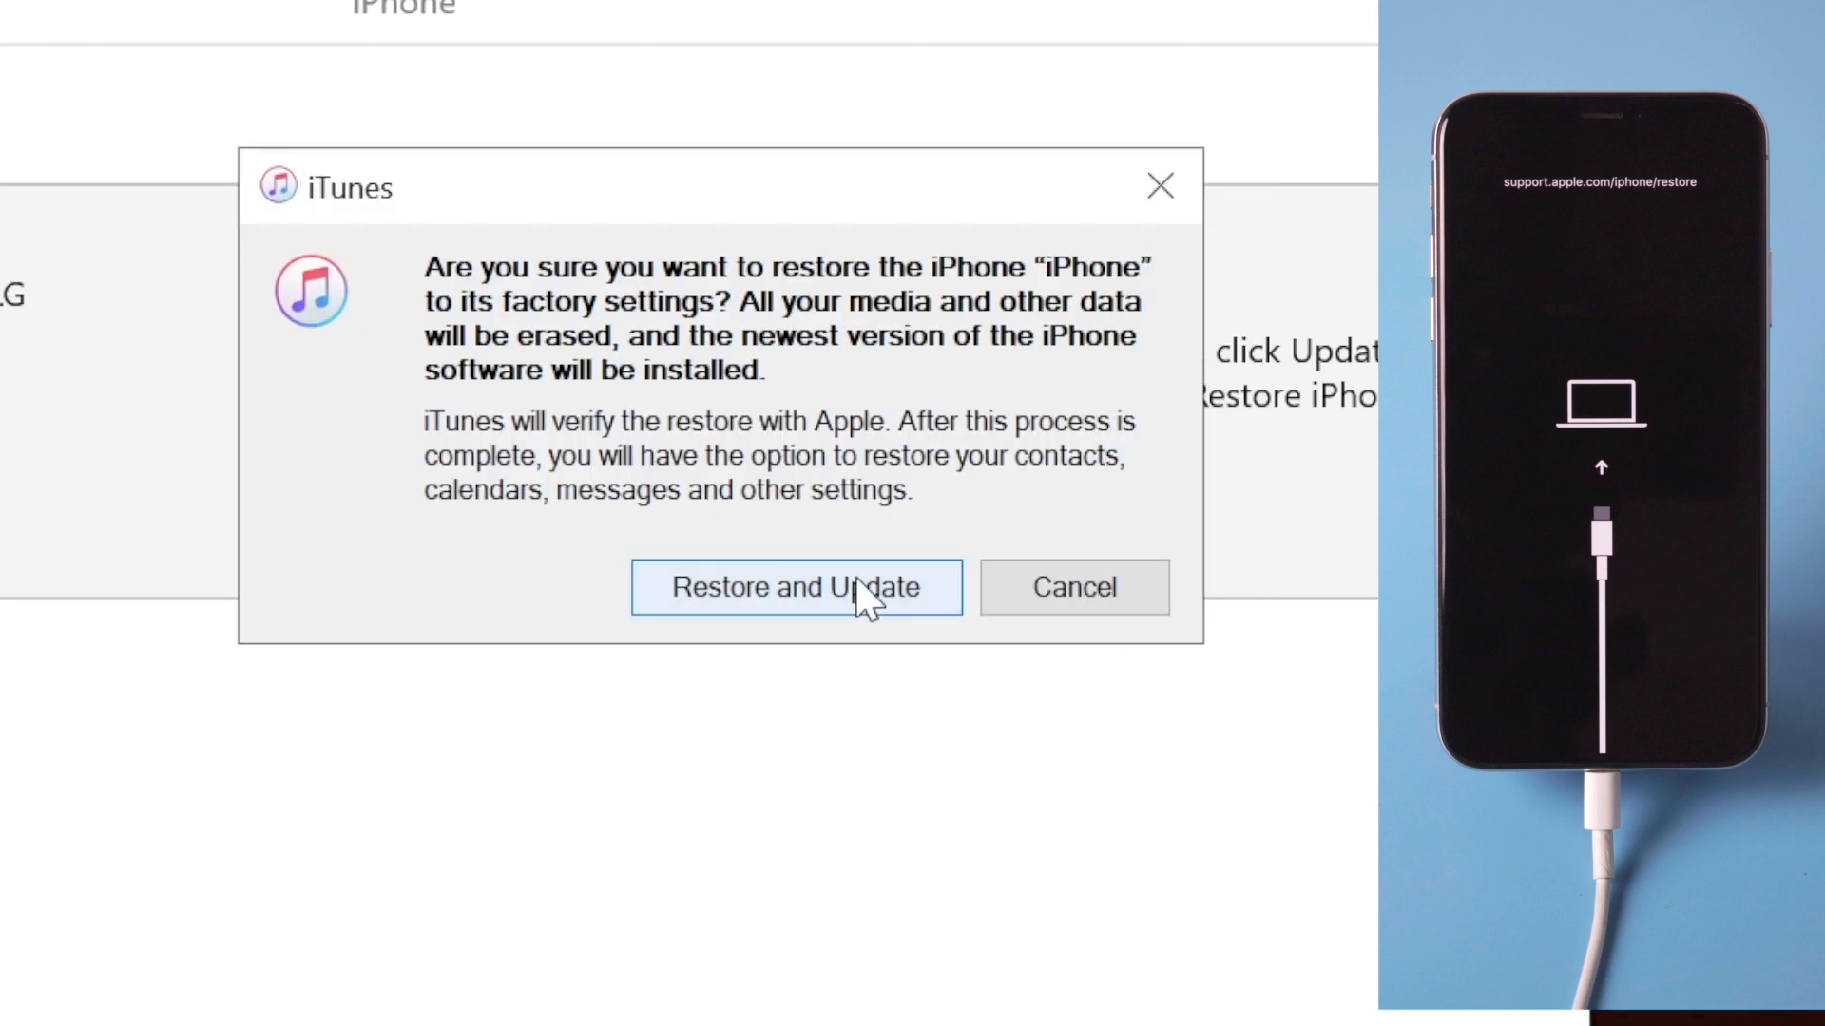
{"action": "left_click", "coordinate": [796, 587]}
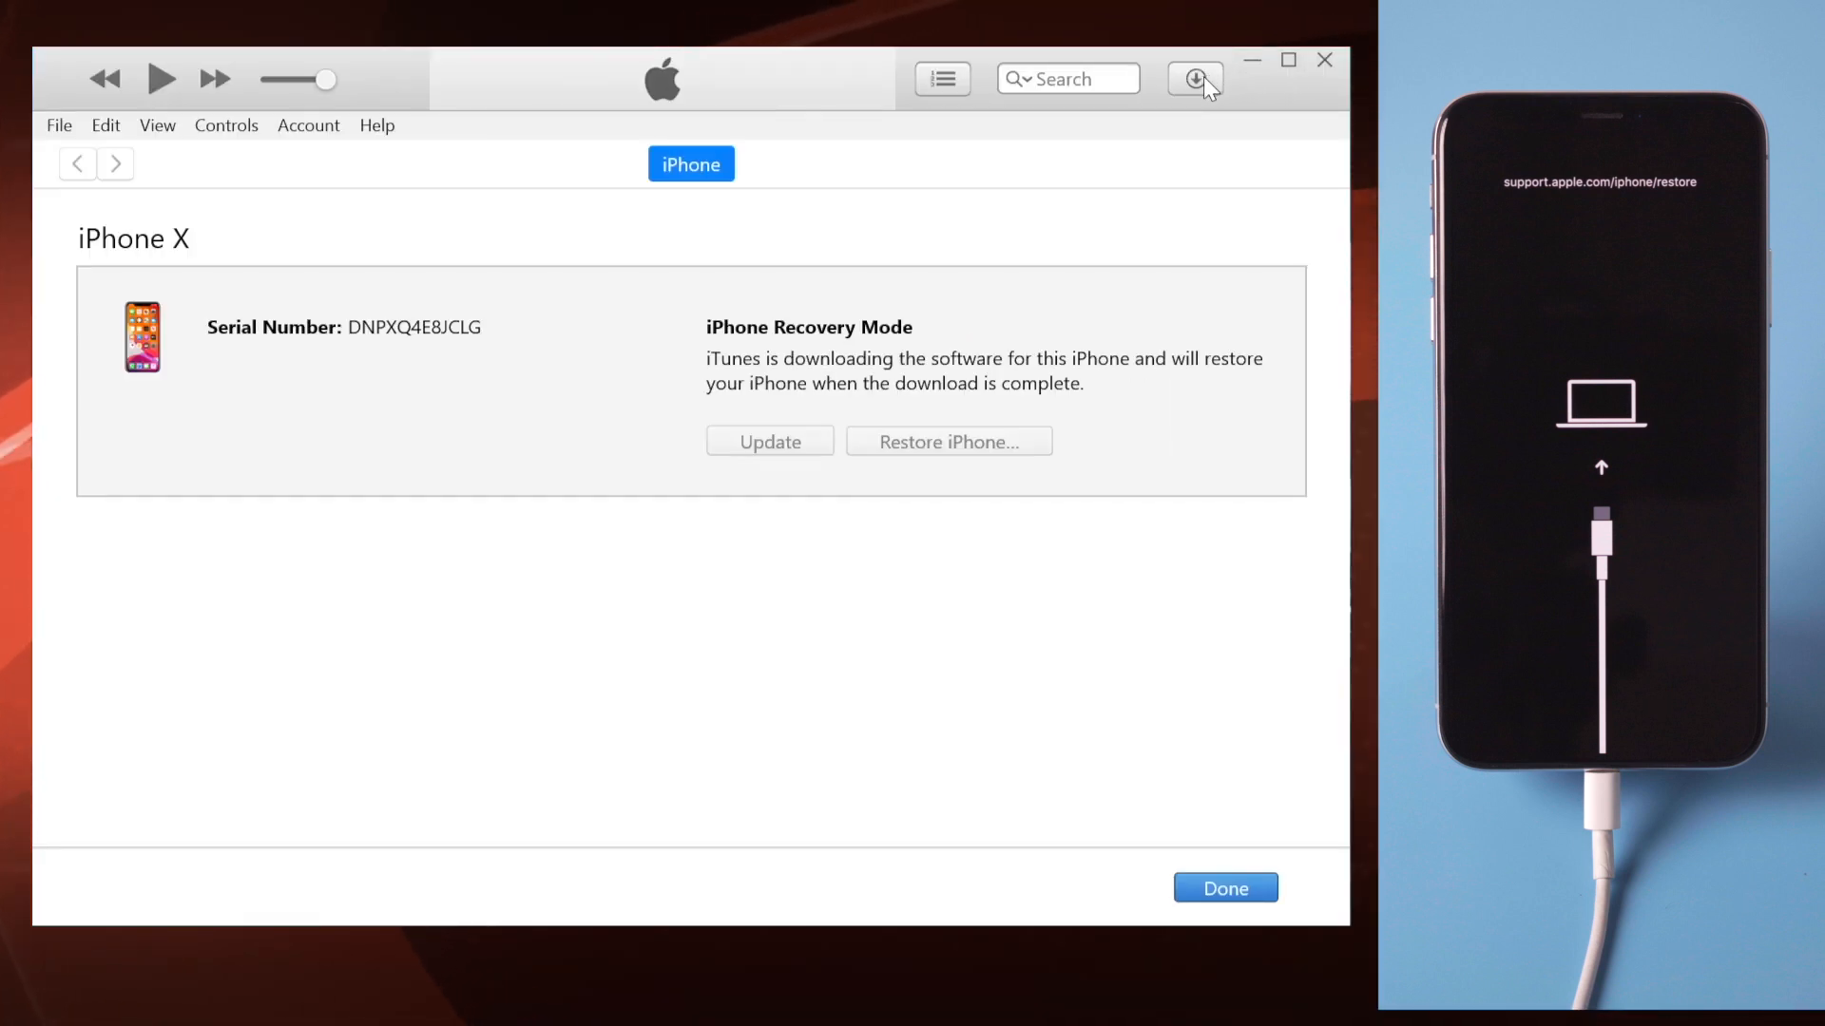
{"action": "left_click", "coordinate": [1193, 78]}
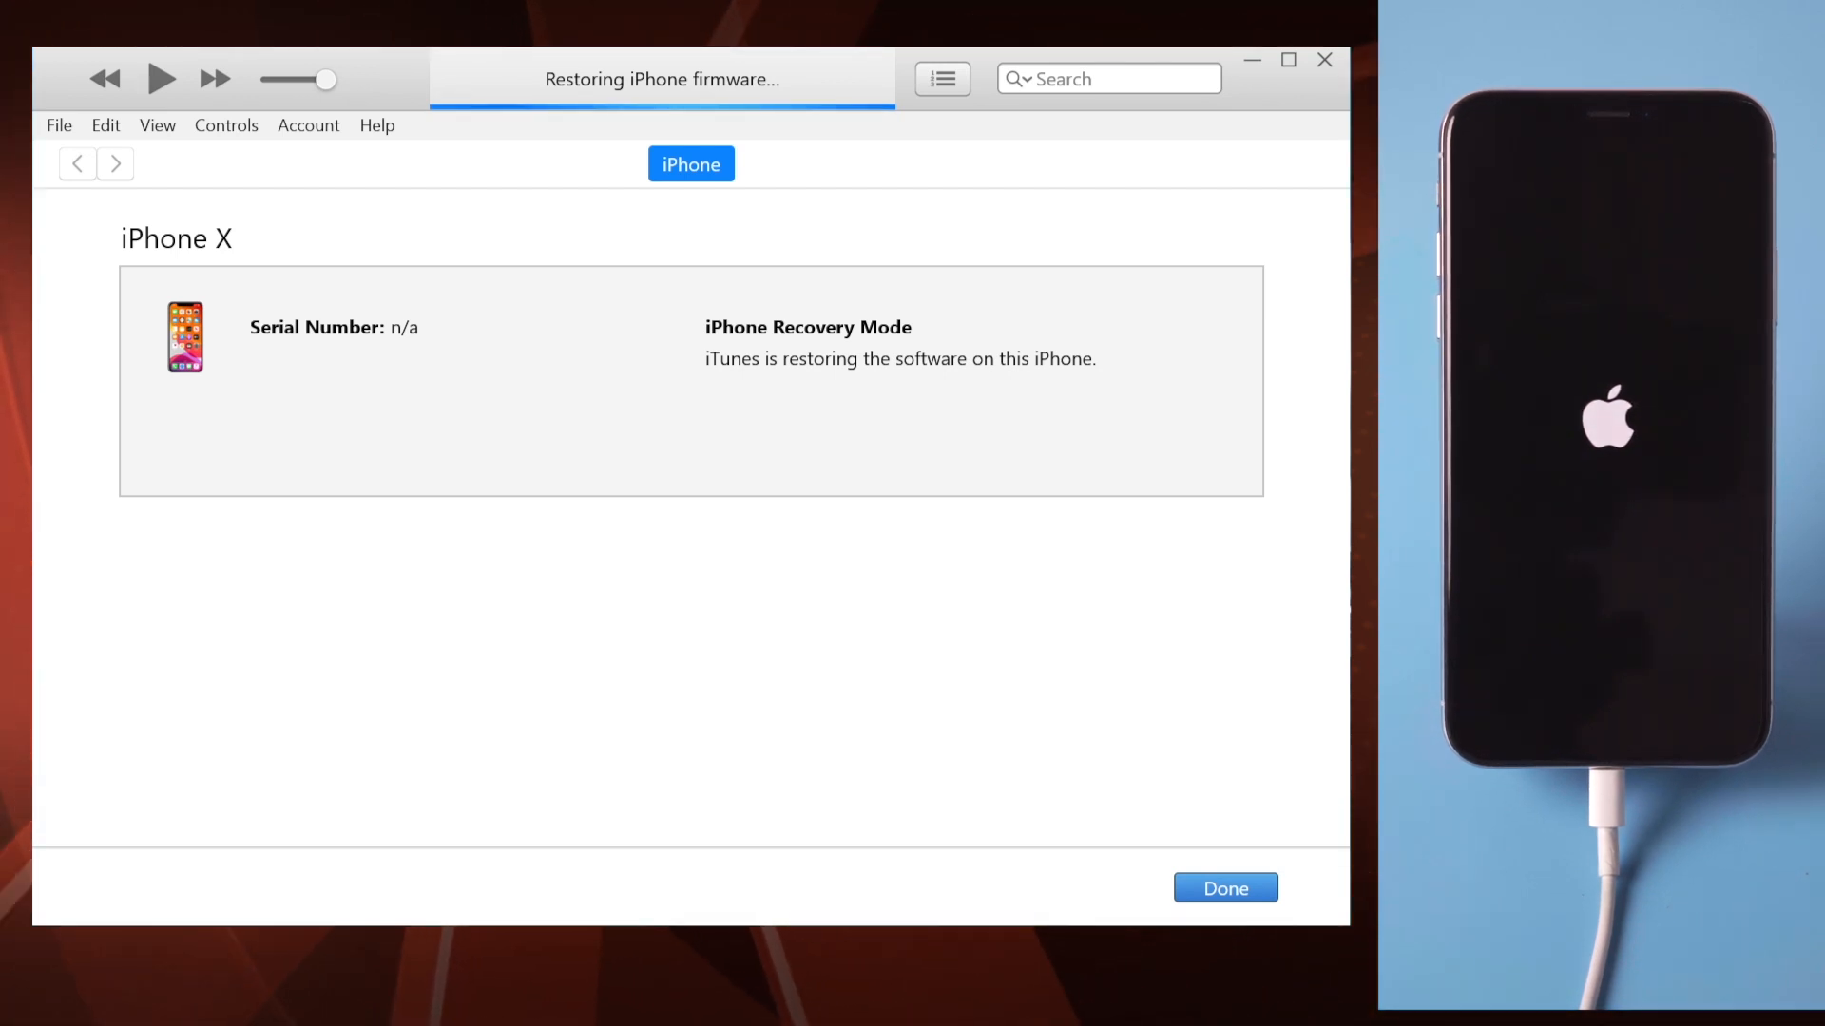
{"action": "left_click", "coordinate": [1223, 888]}
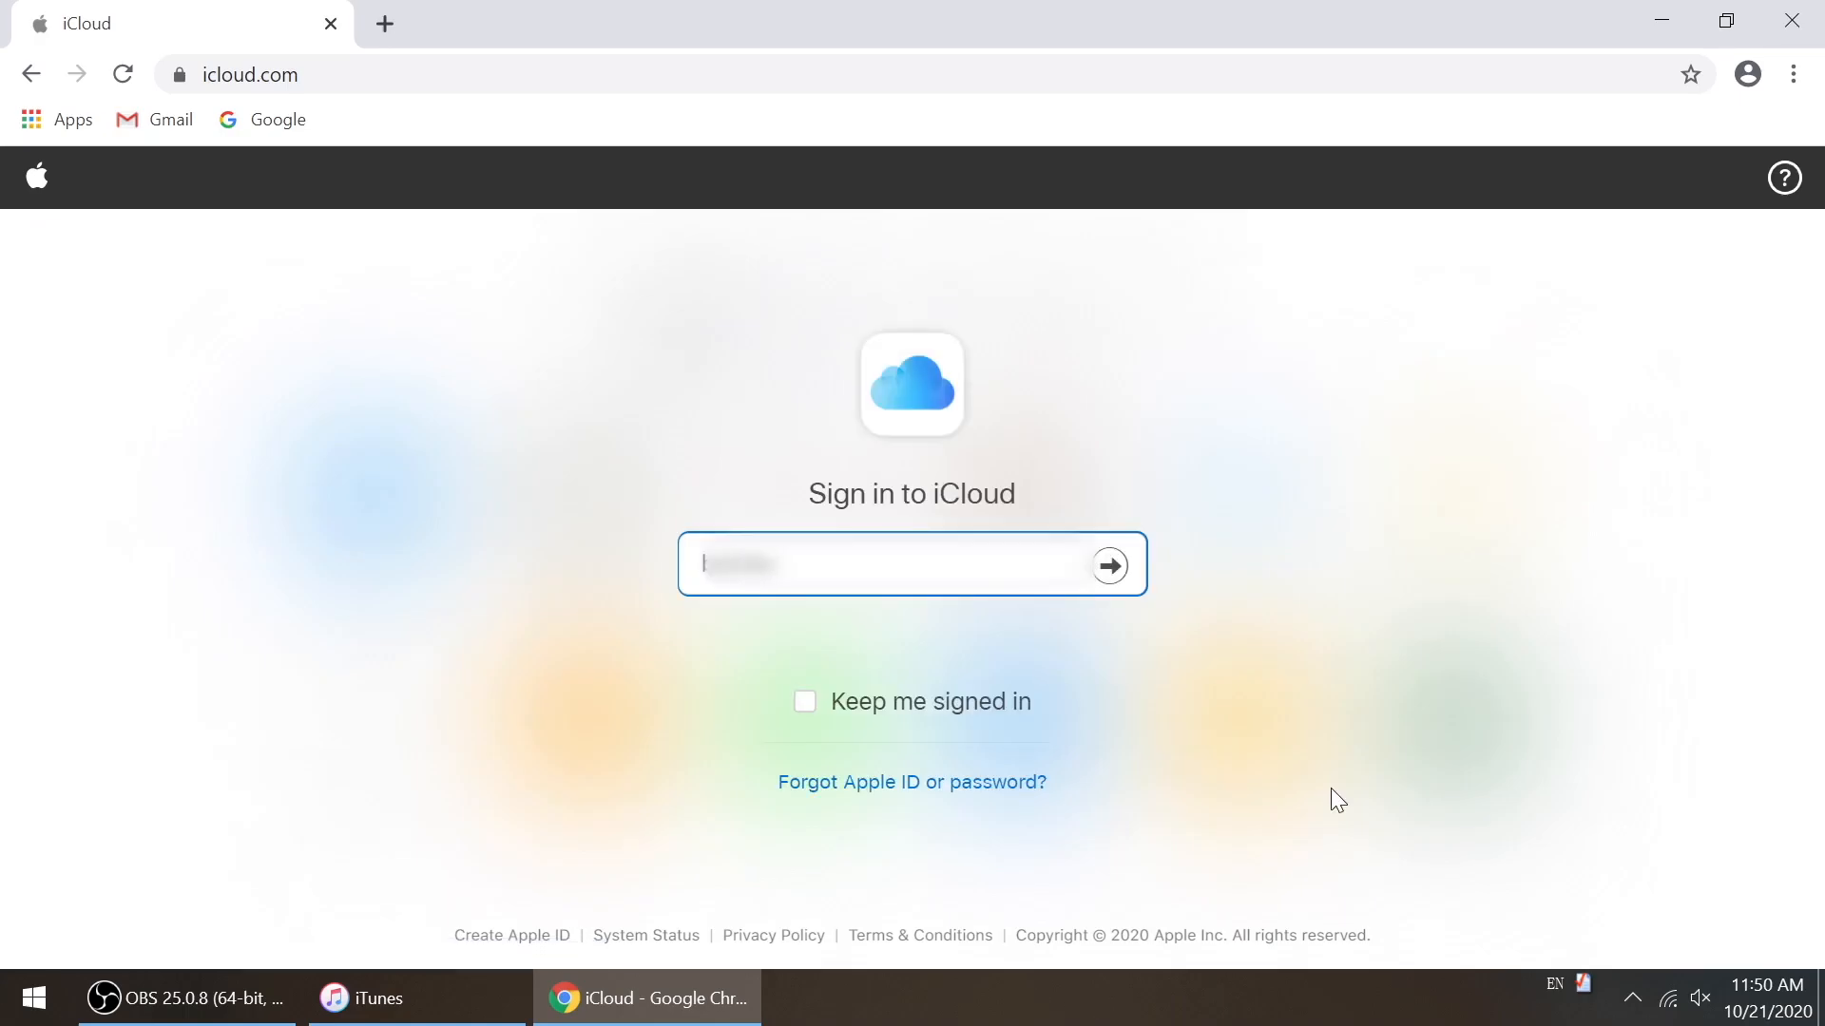
Sign in at icloud.com, open Find iPhone, and show the All Devices list
{"action": "type", "text": "••"}
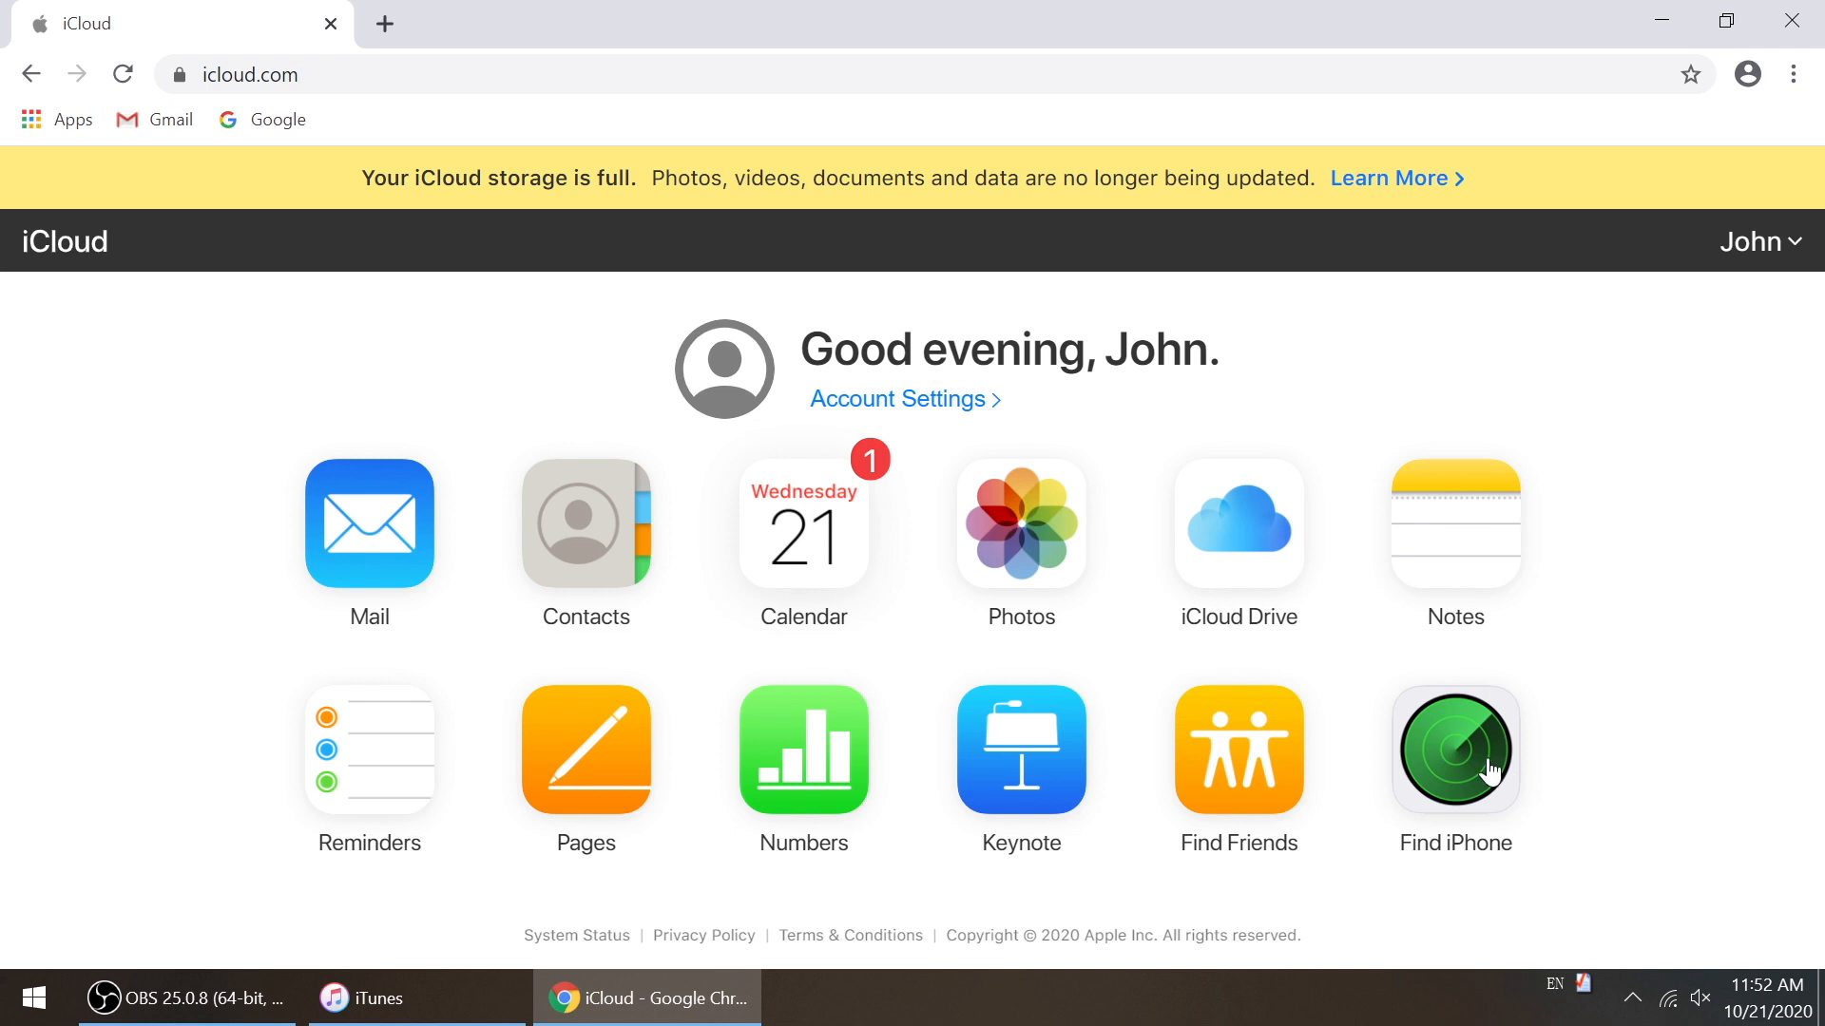
{"action": "left_click", "coordinate": [1455, 748]}
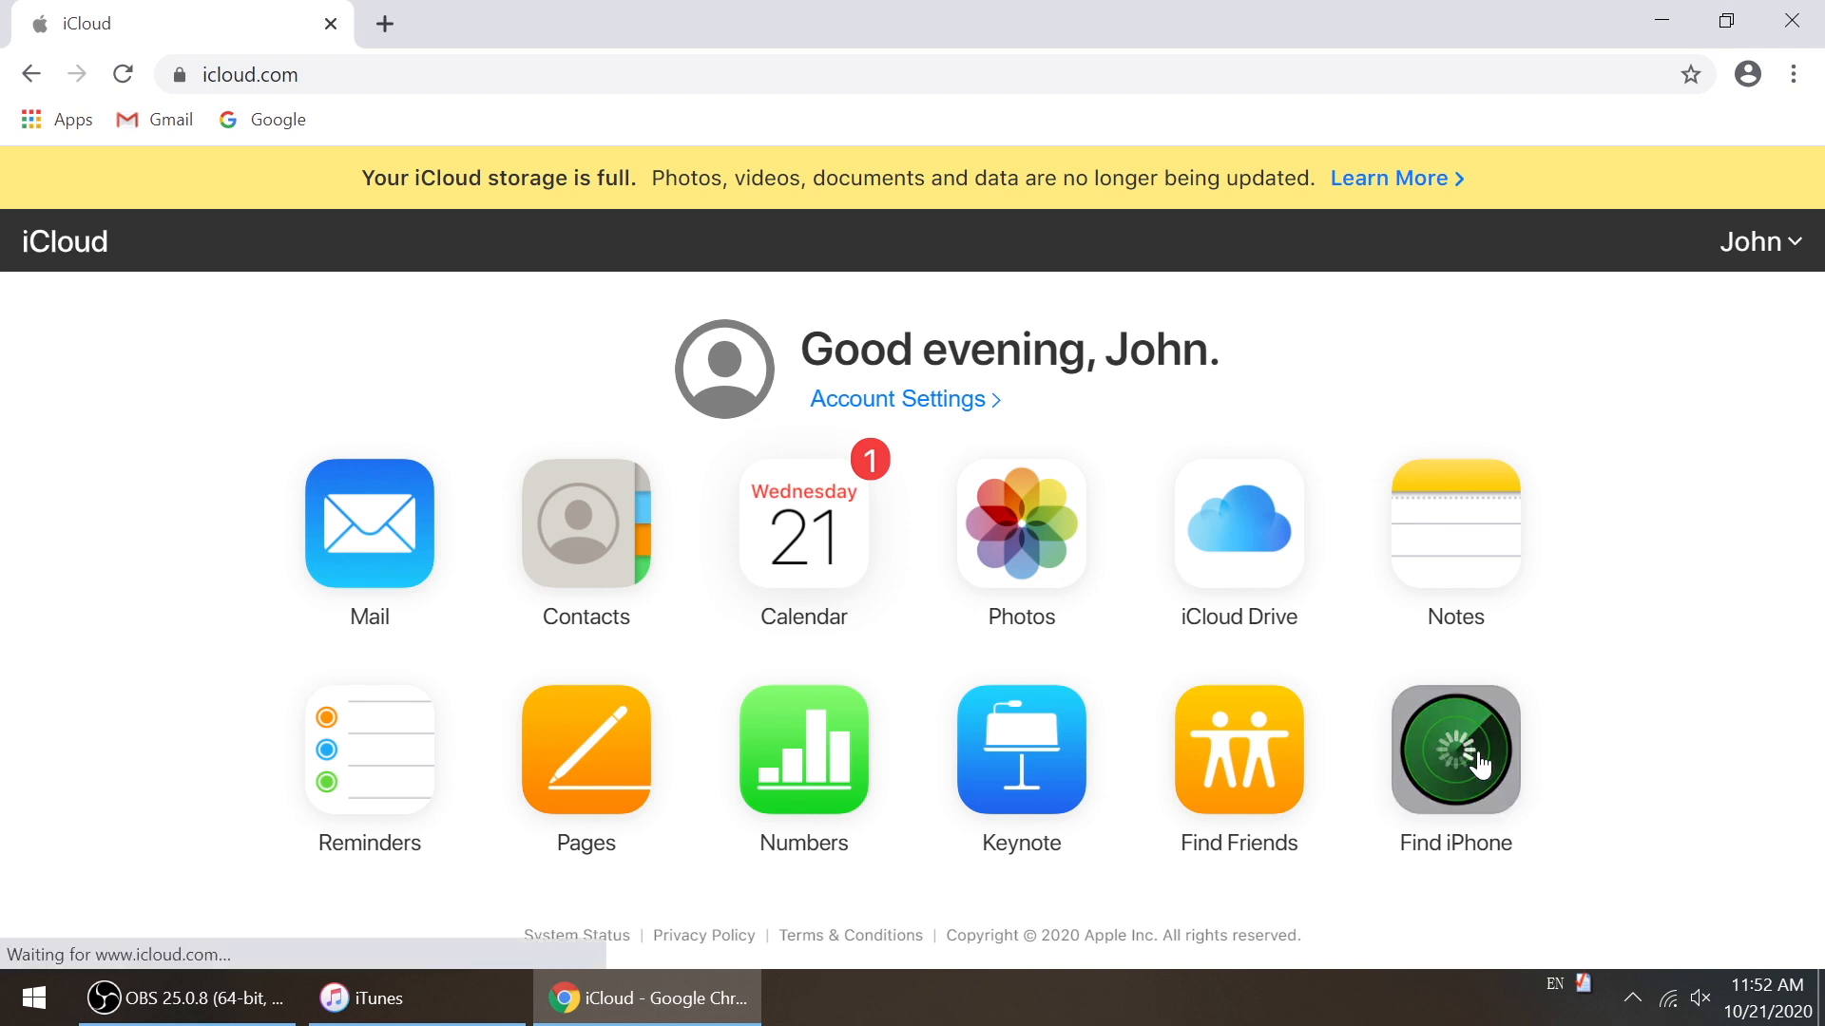
{"action": "left_click", "coordinate": [1453, 750]}
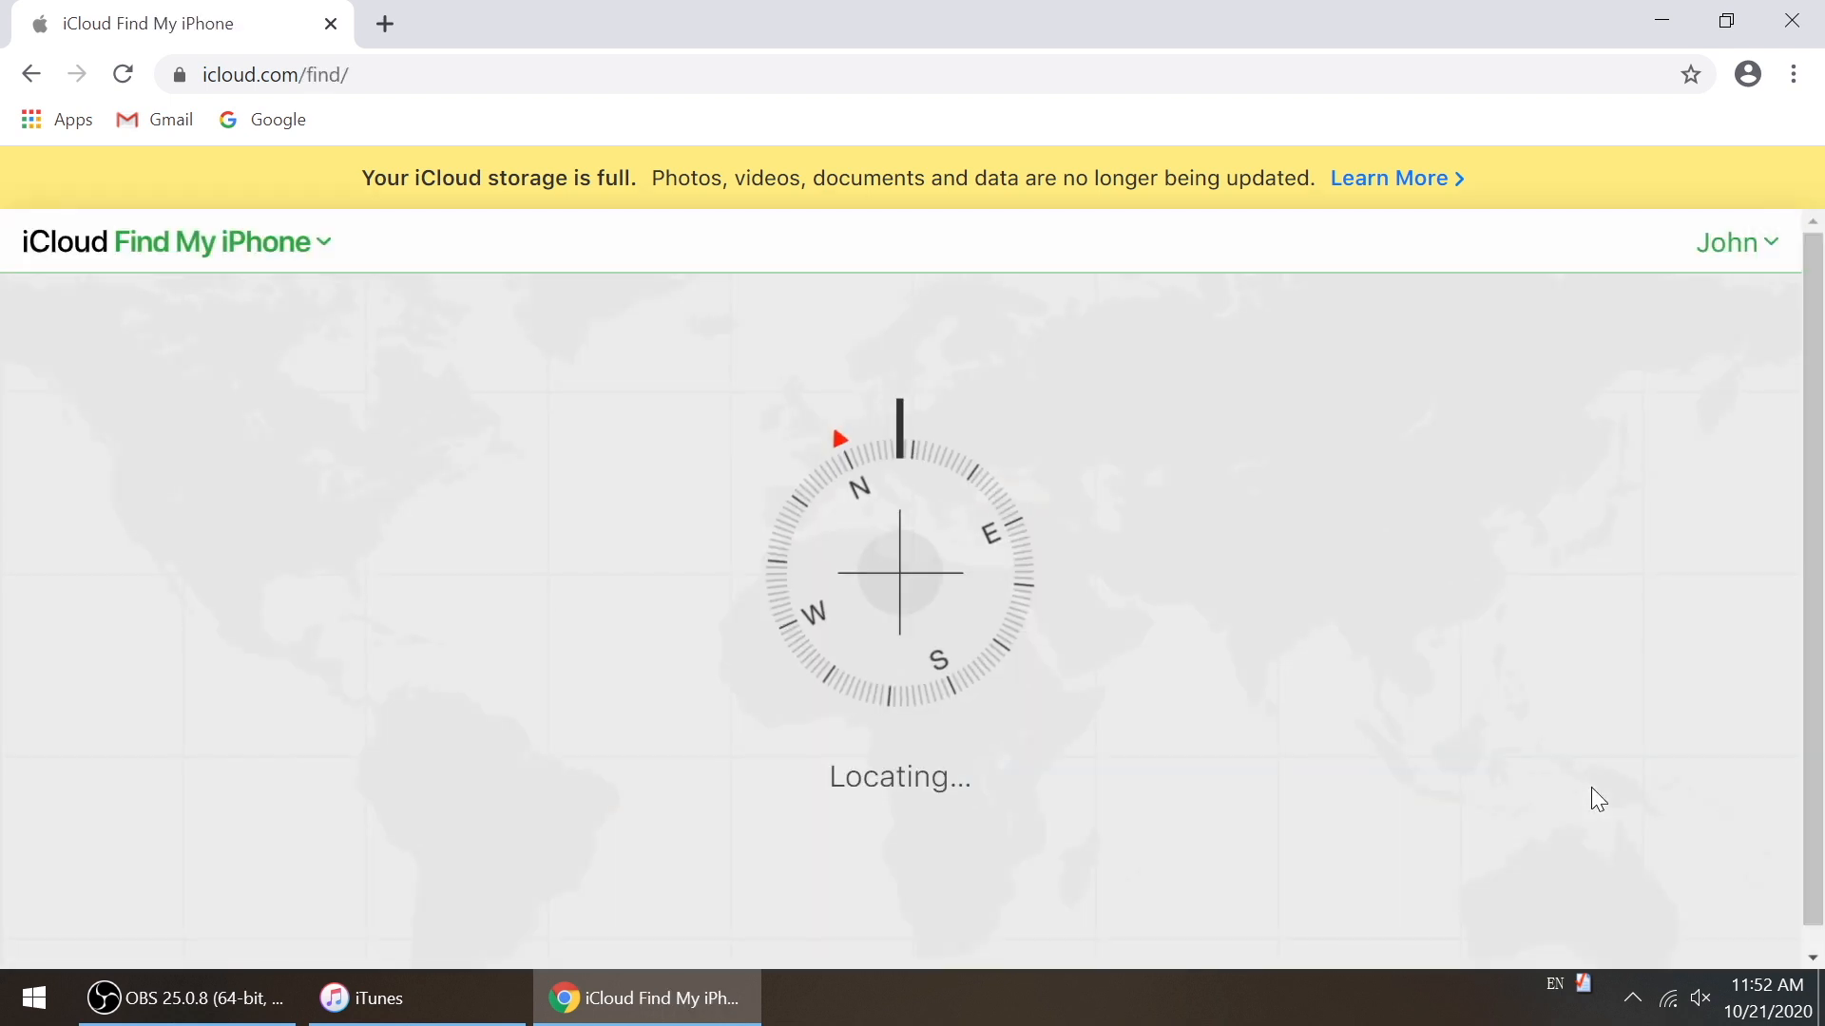
{"action": "left_click", "coordinate": [900, 242]}
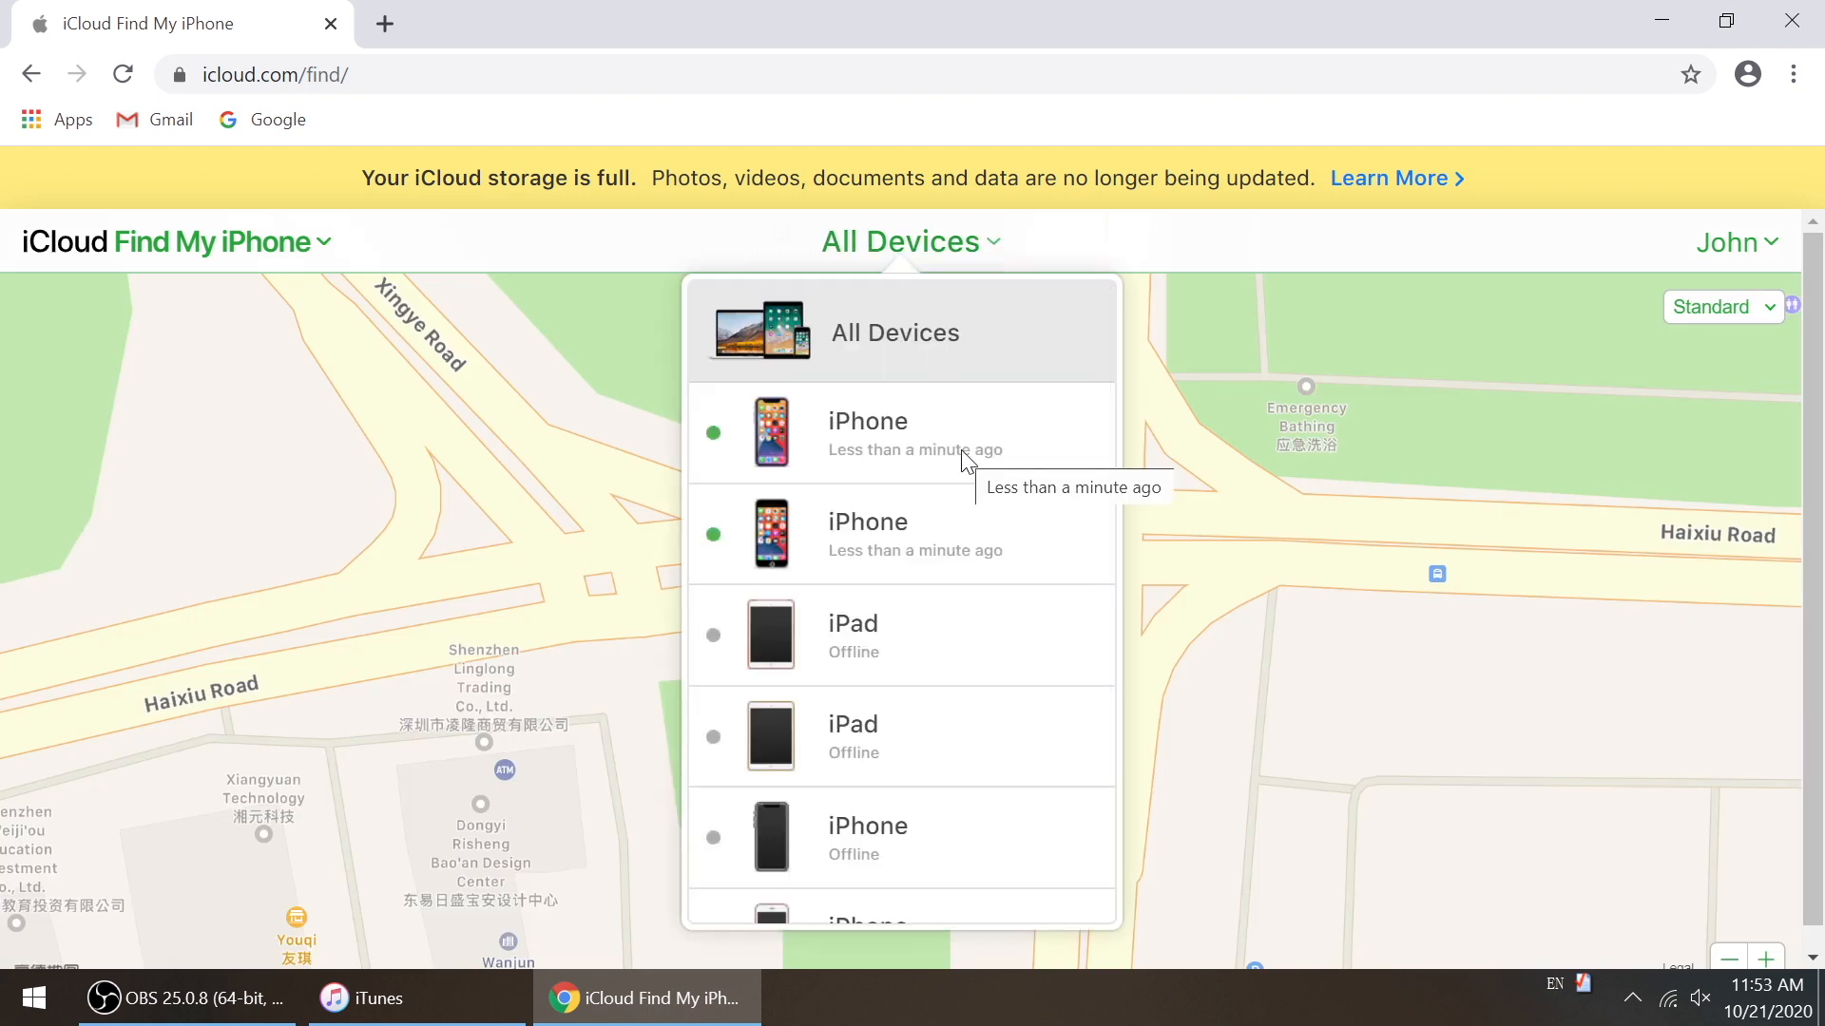
Select the online iPhone and confirm Erase iPhone with the account password
{"action": "left_click", "coordinate": [866, 431]}
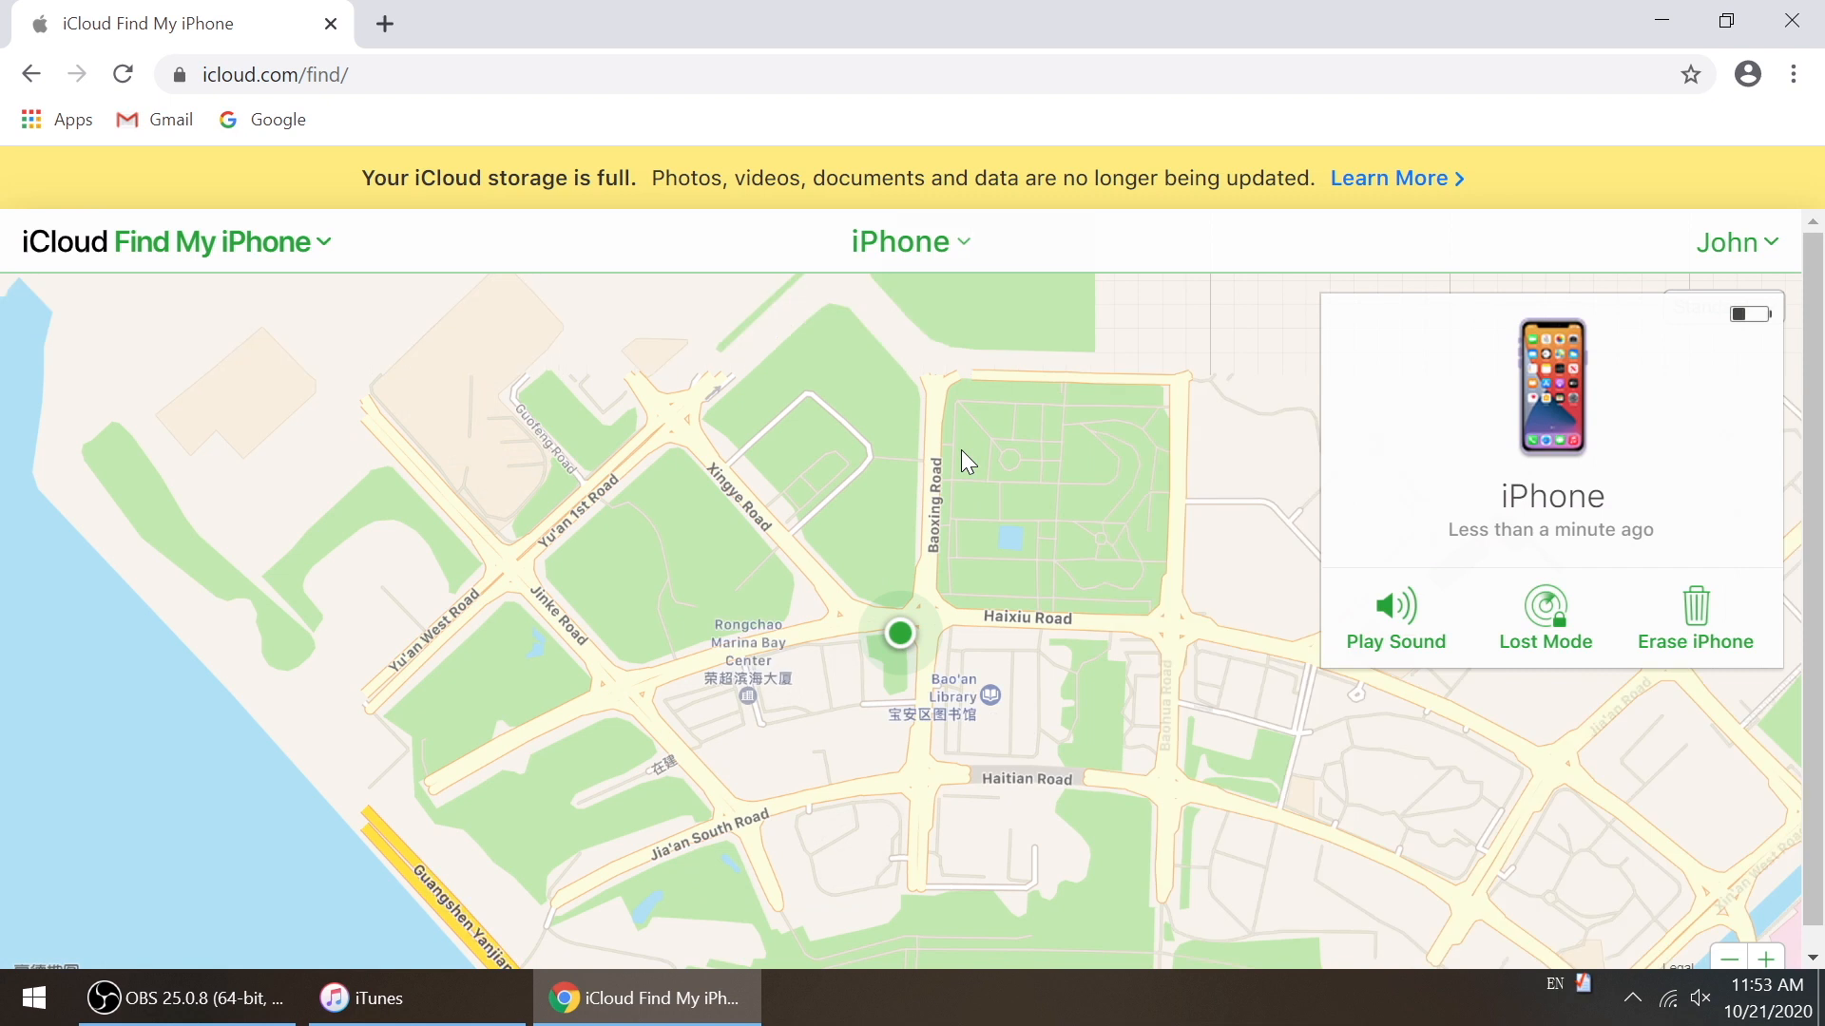
{"action": "left_click", "coordinate": [898, 633]}
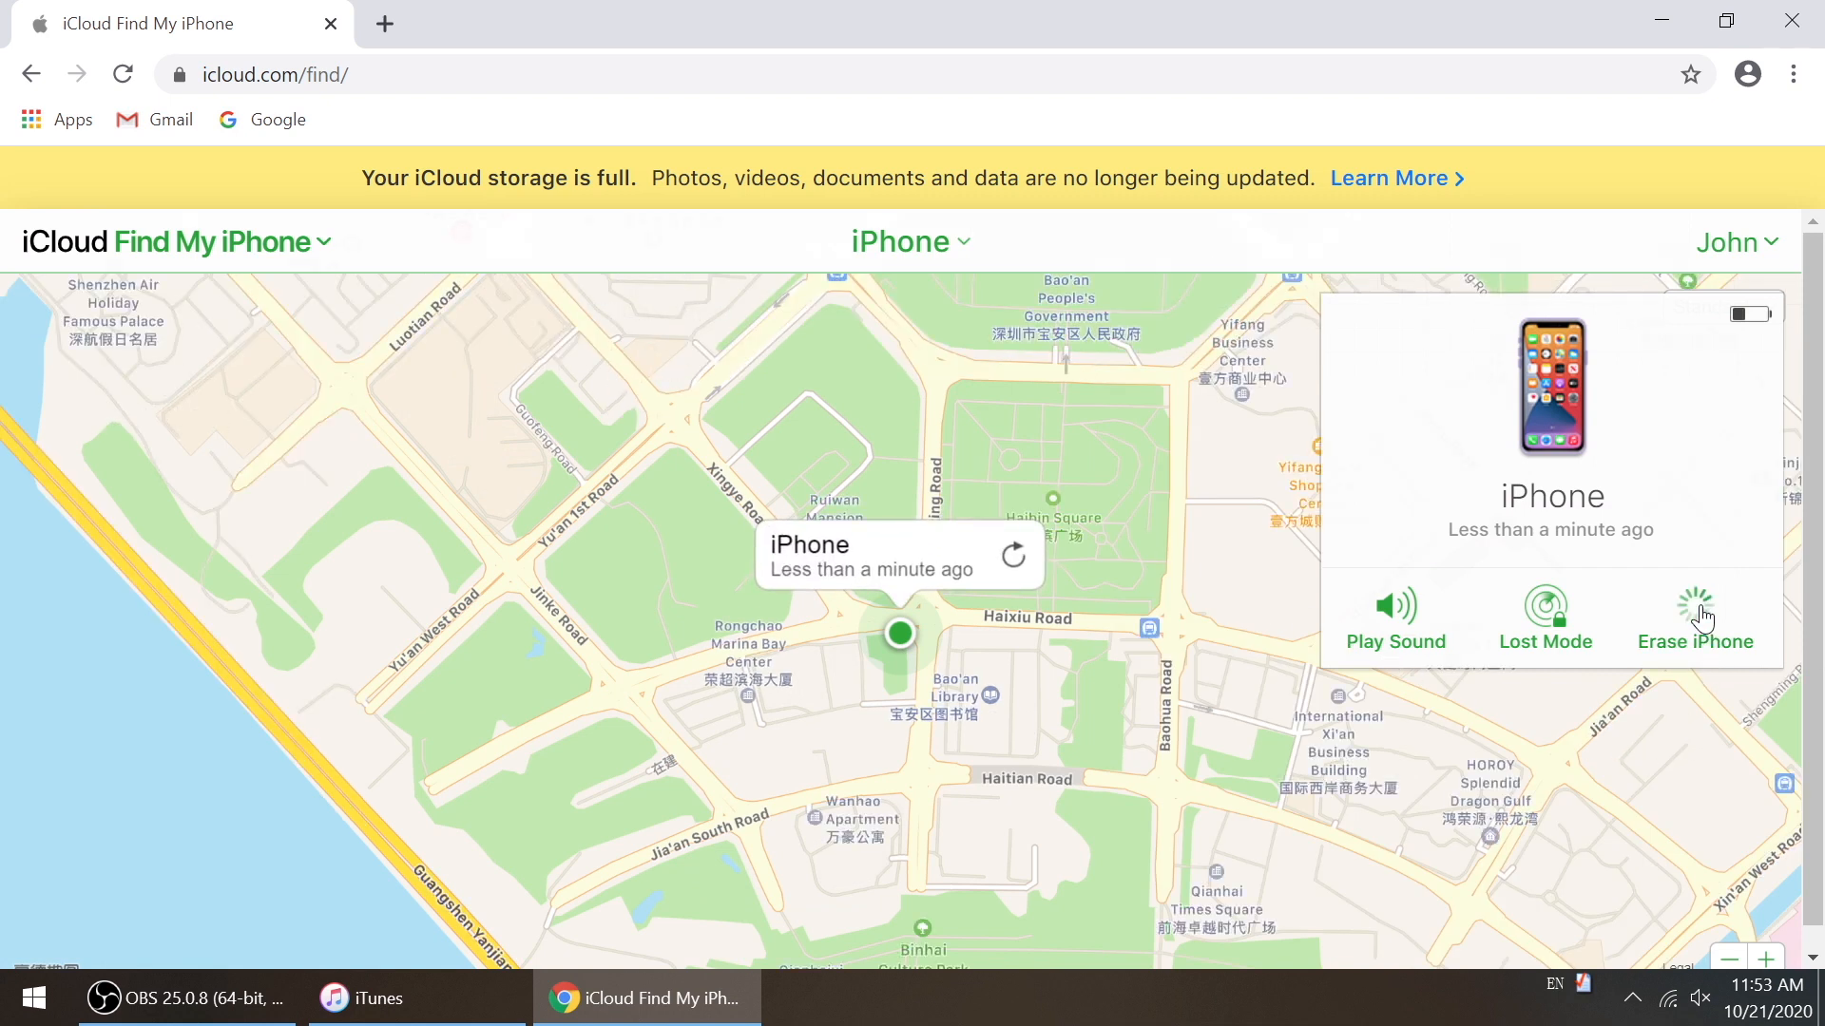
{"action": "left_click", "coordinate": [1694, 617]}
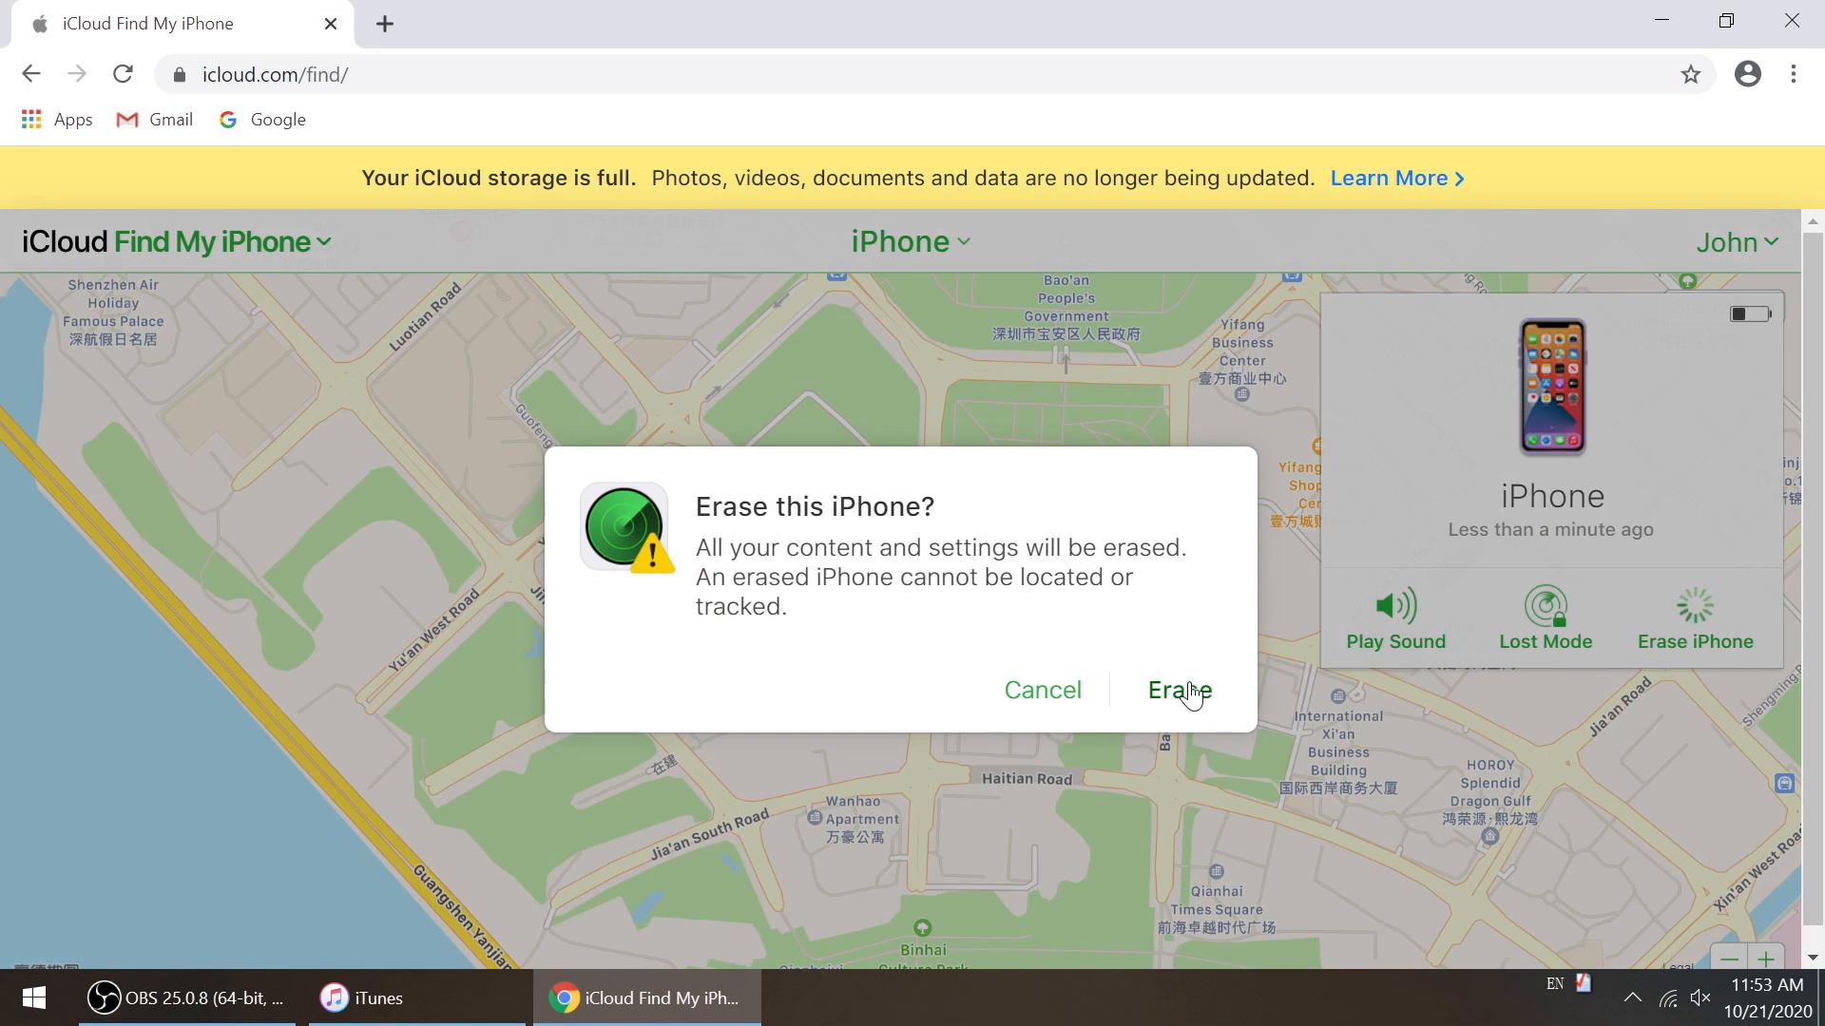
{"action": "left_click", "coordinate": [1178, 690]}
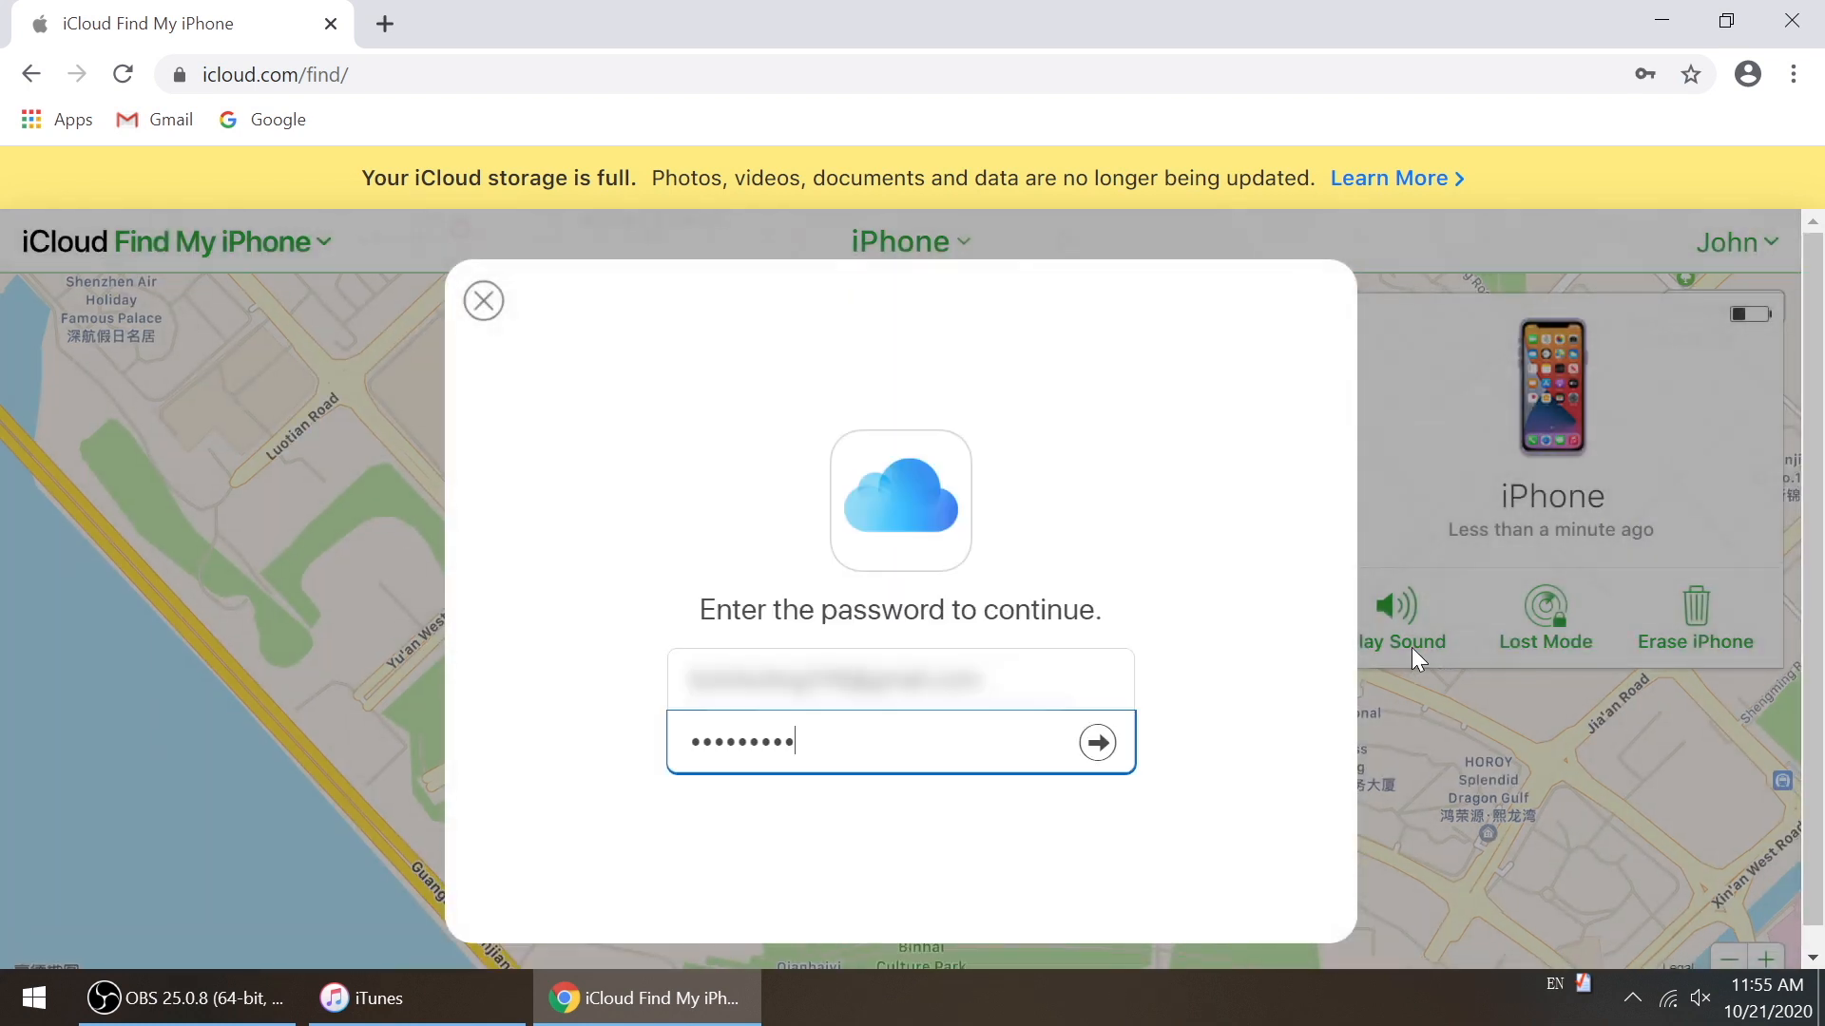
{"action": "left_click", "coordinate": [1095, 742]}
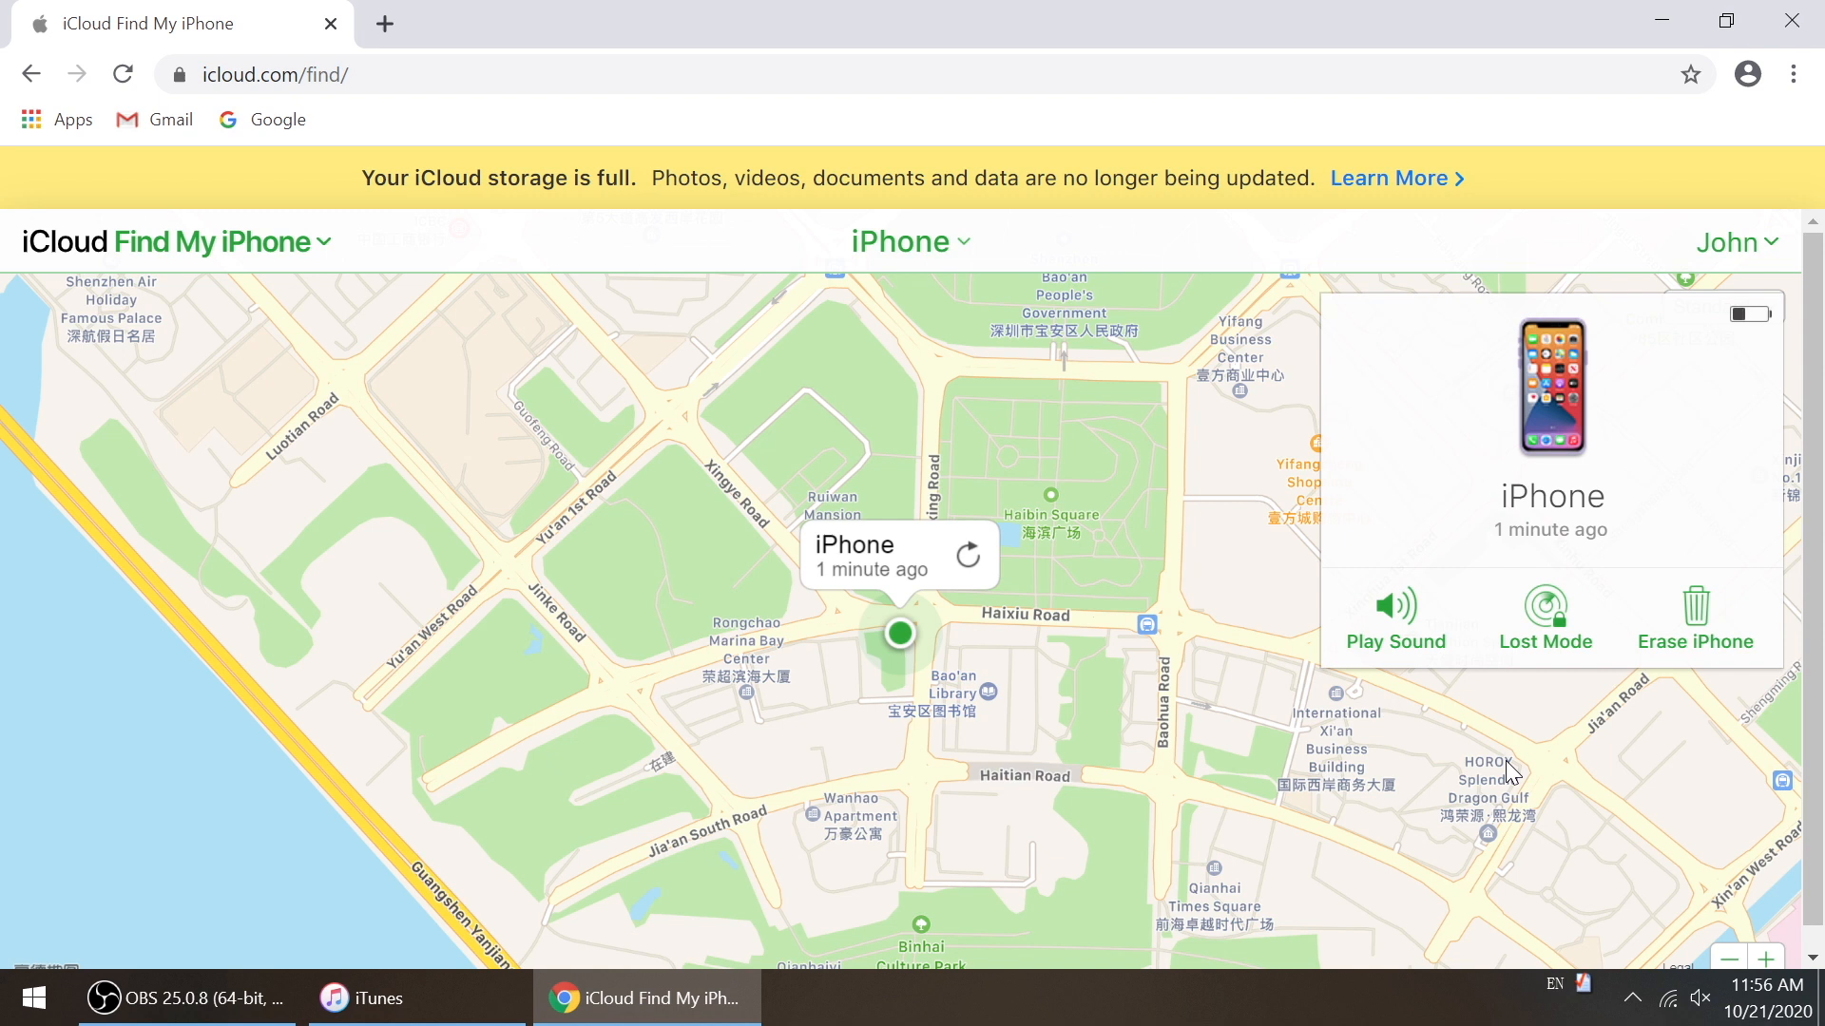
Skip the contact number and message, then dismiss the erase-started notice
{"action": "left_click", "coordinate": [1694, 642]}
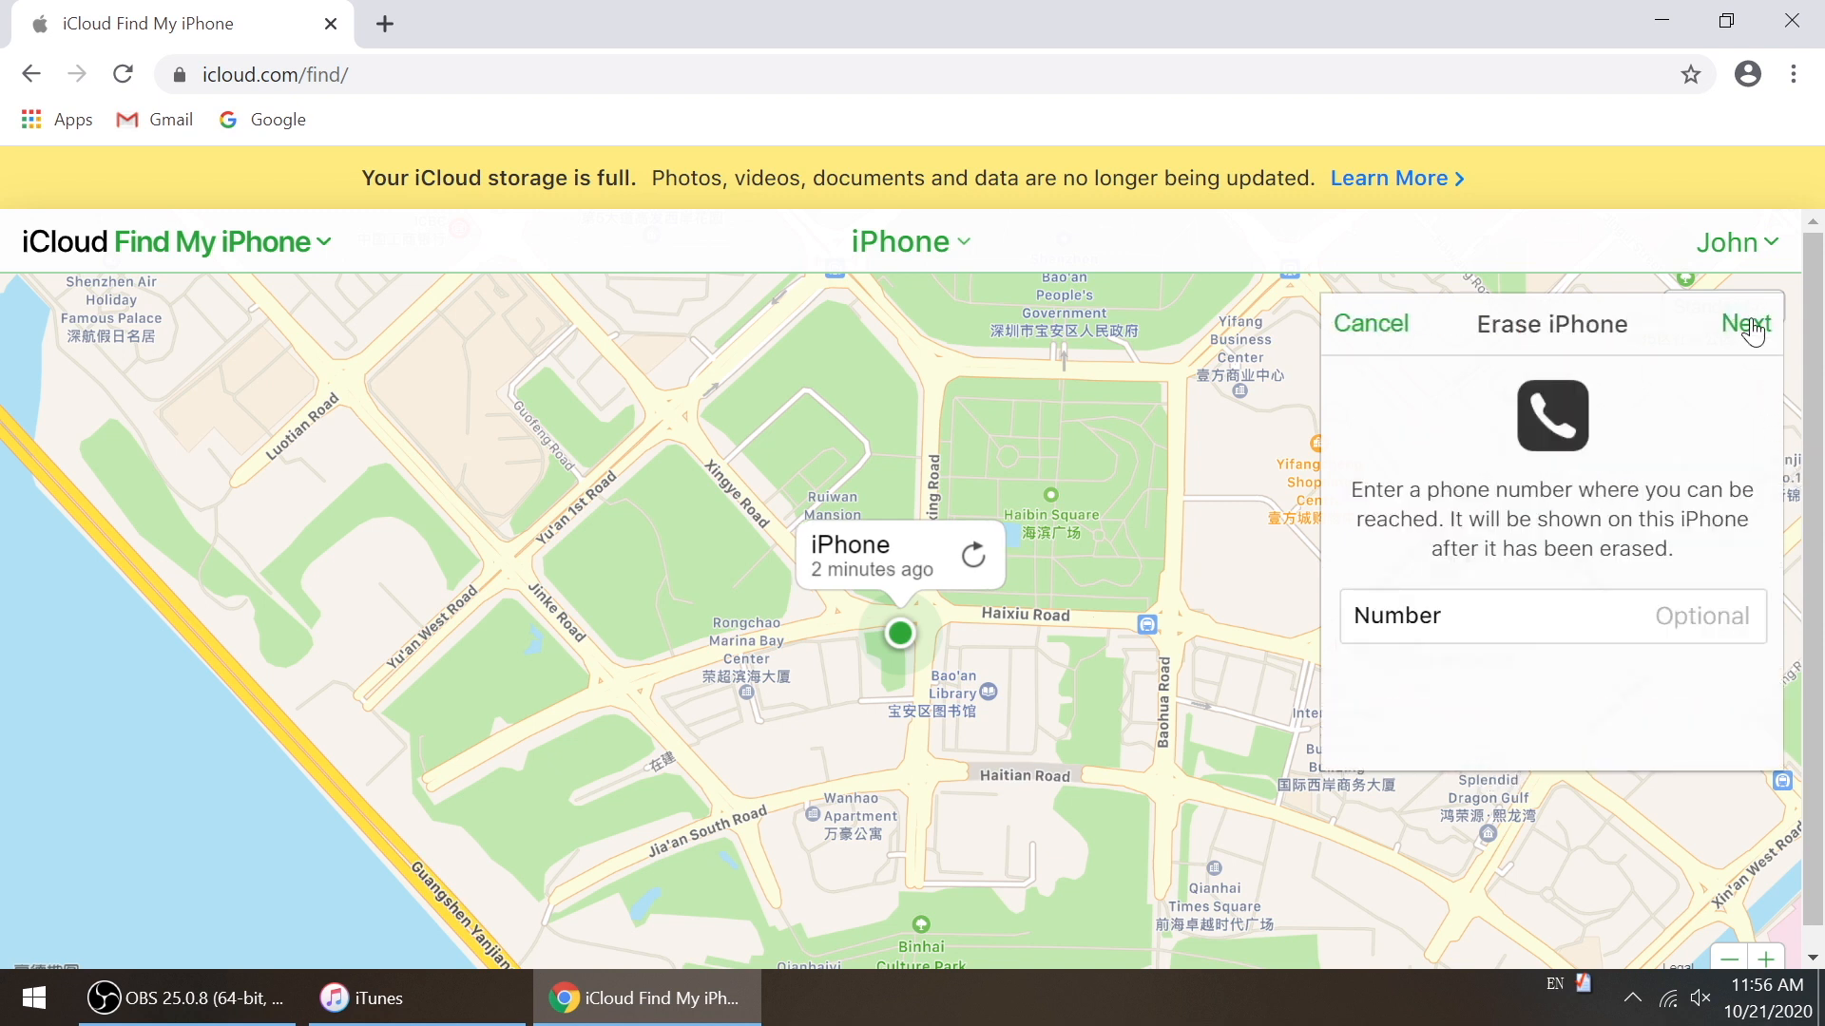
{"action": "left_click", "coordinate": [1746, 325]}
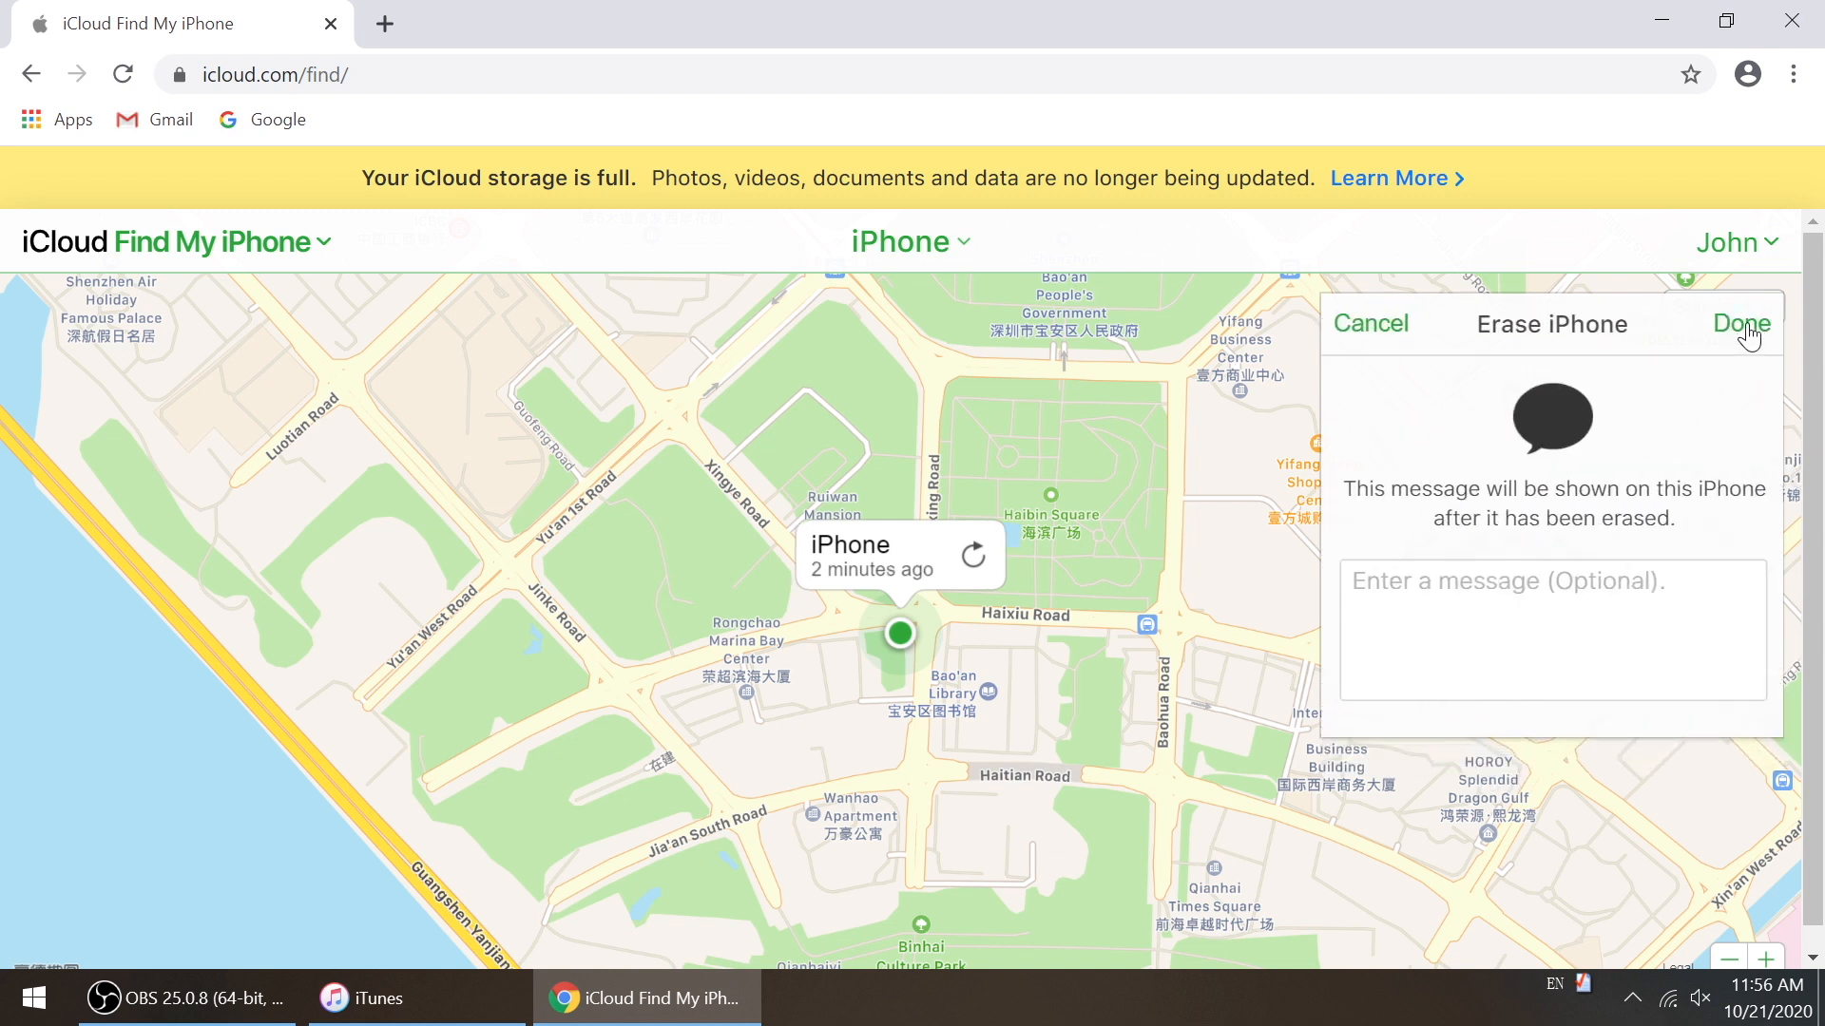
{"action": "left_click", "coordinate": [1370, 323]}
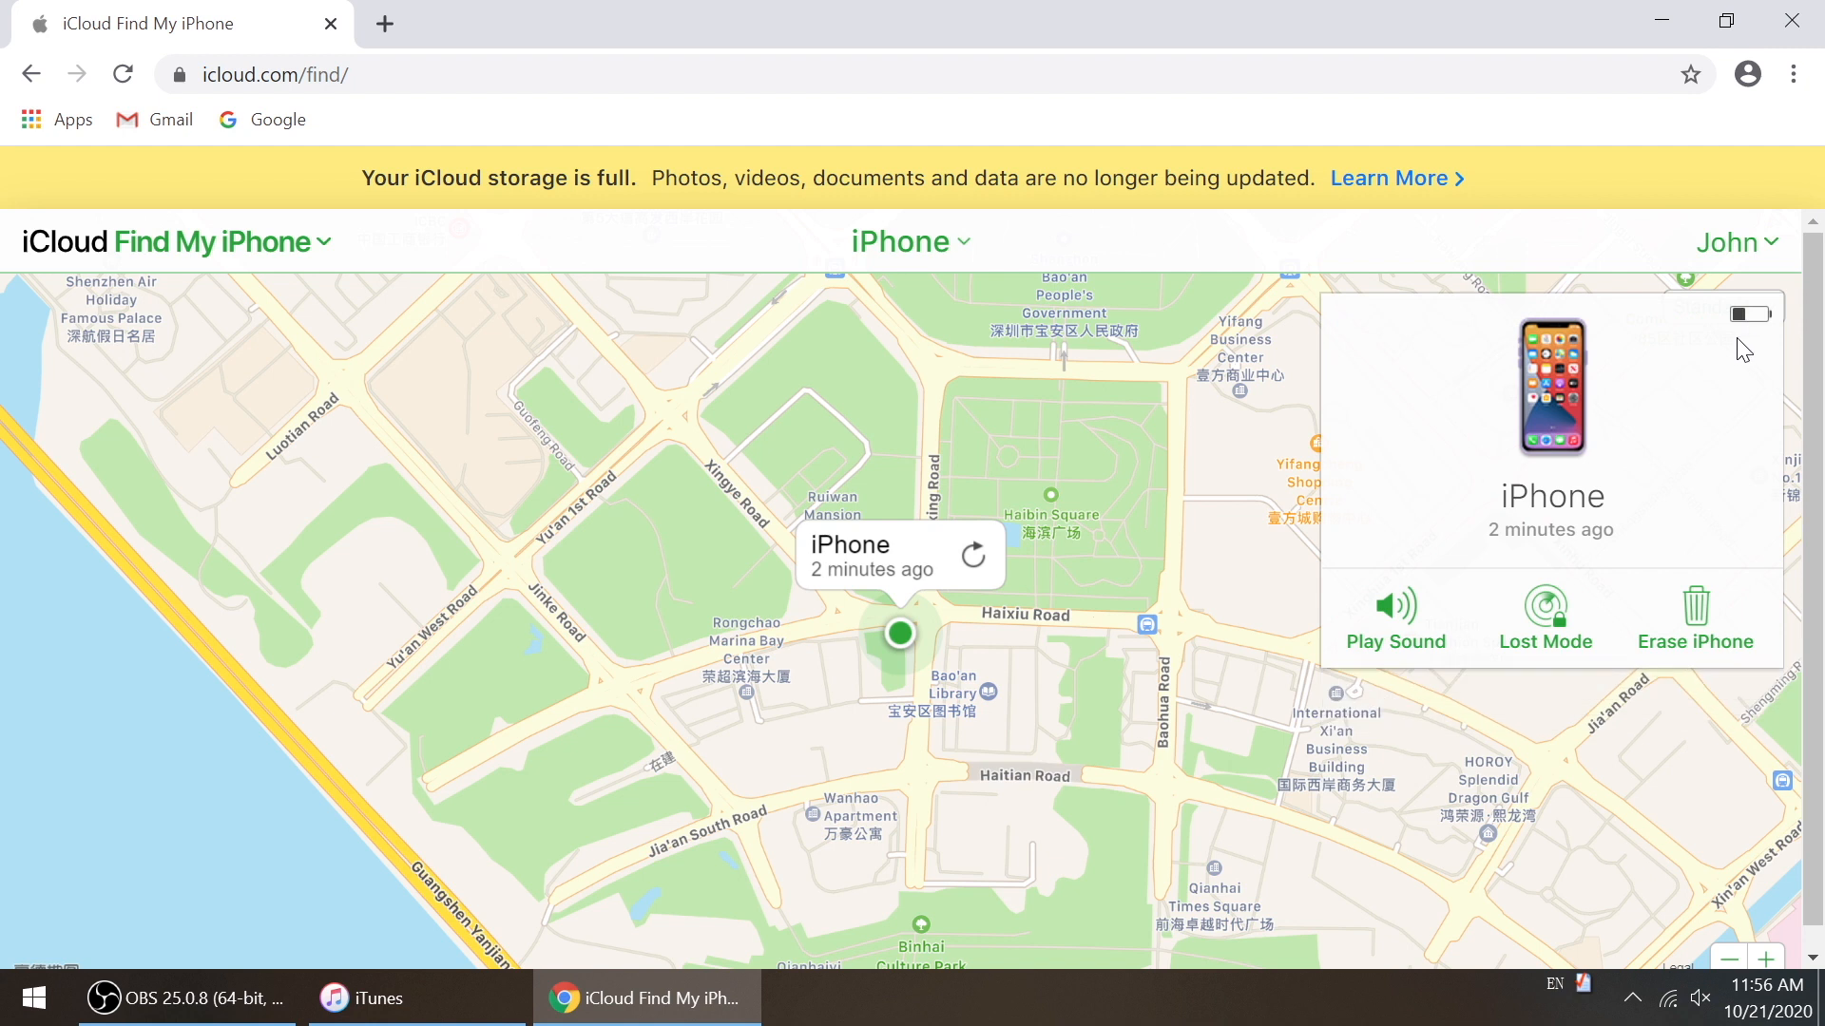
{"action": "left_click", "coordinate": [1694, 617]}
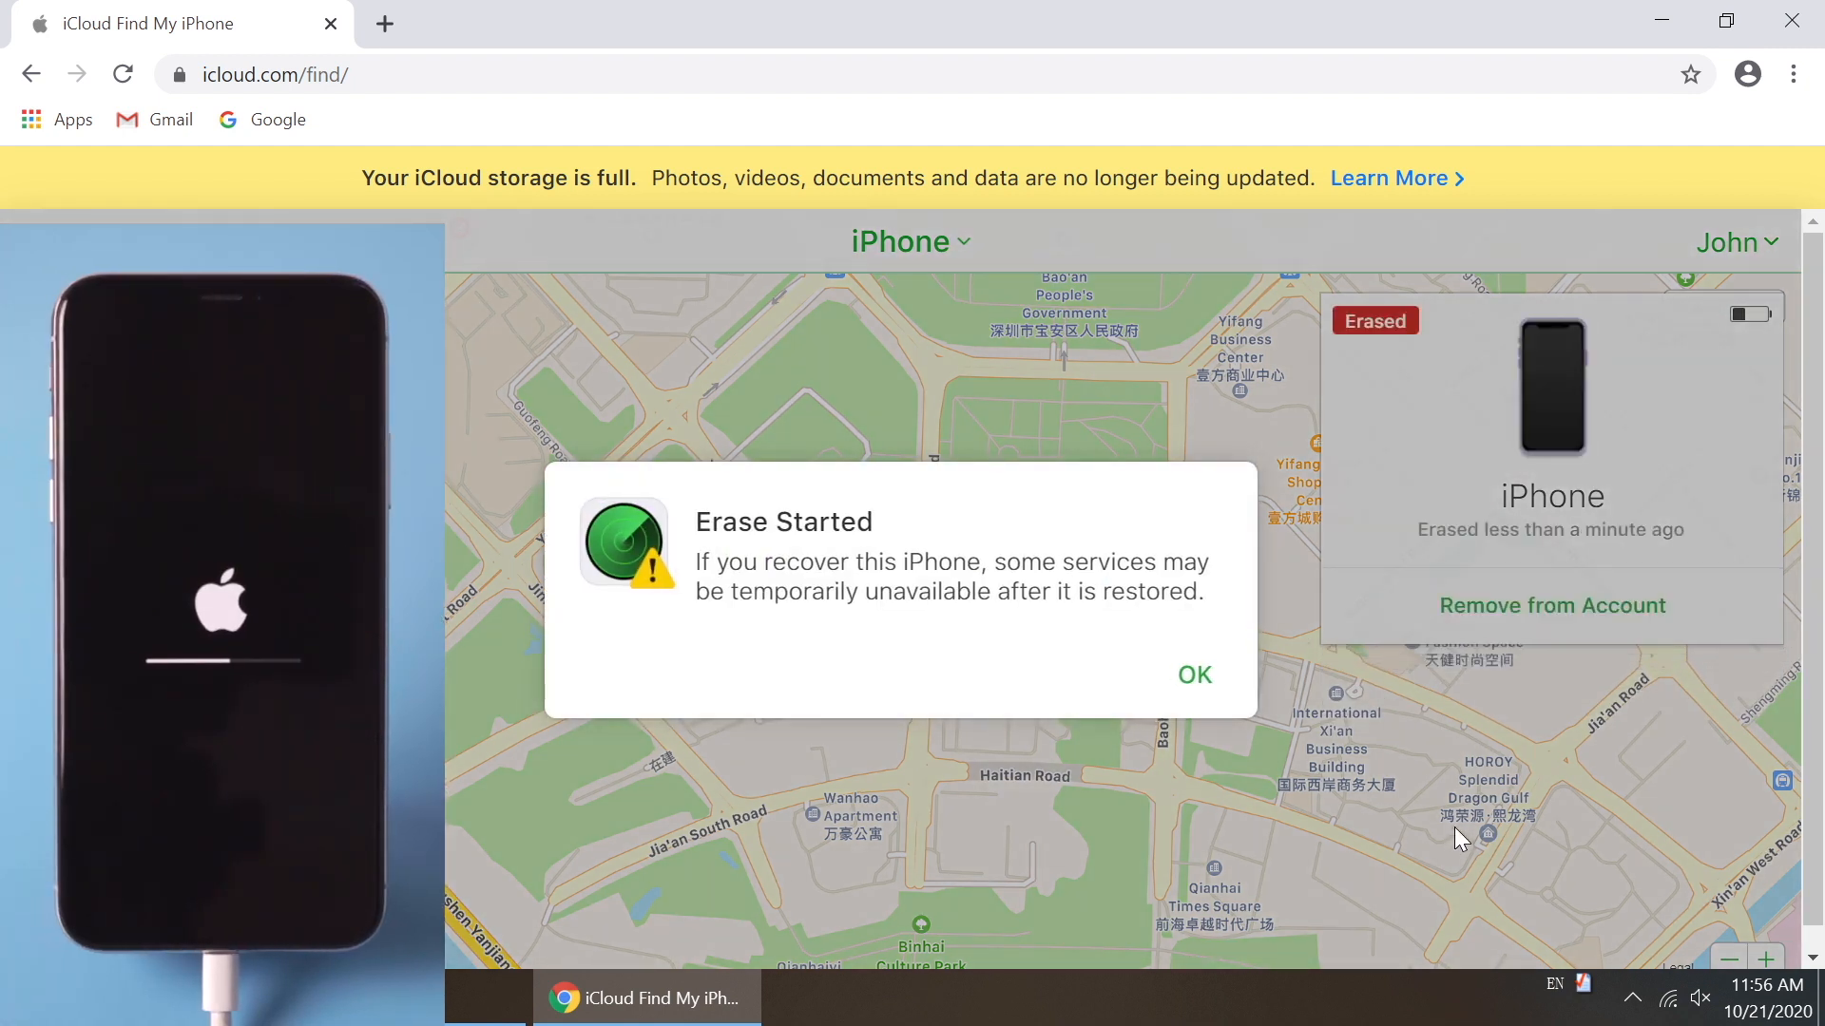
{"action": "left_click", "coordinate": [1193, 675]}
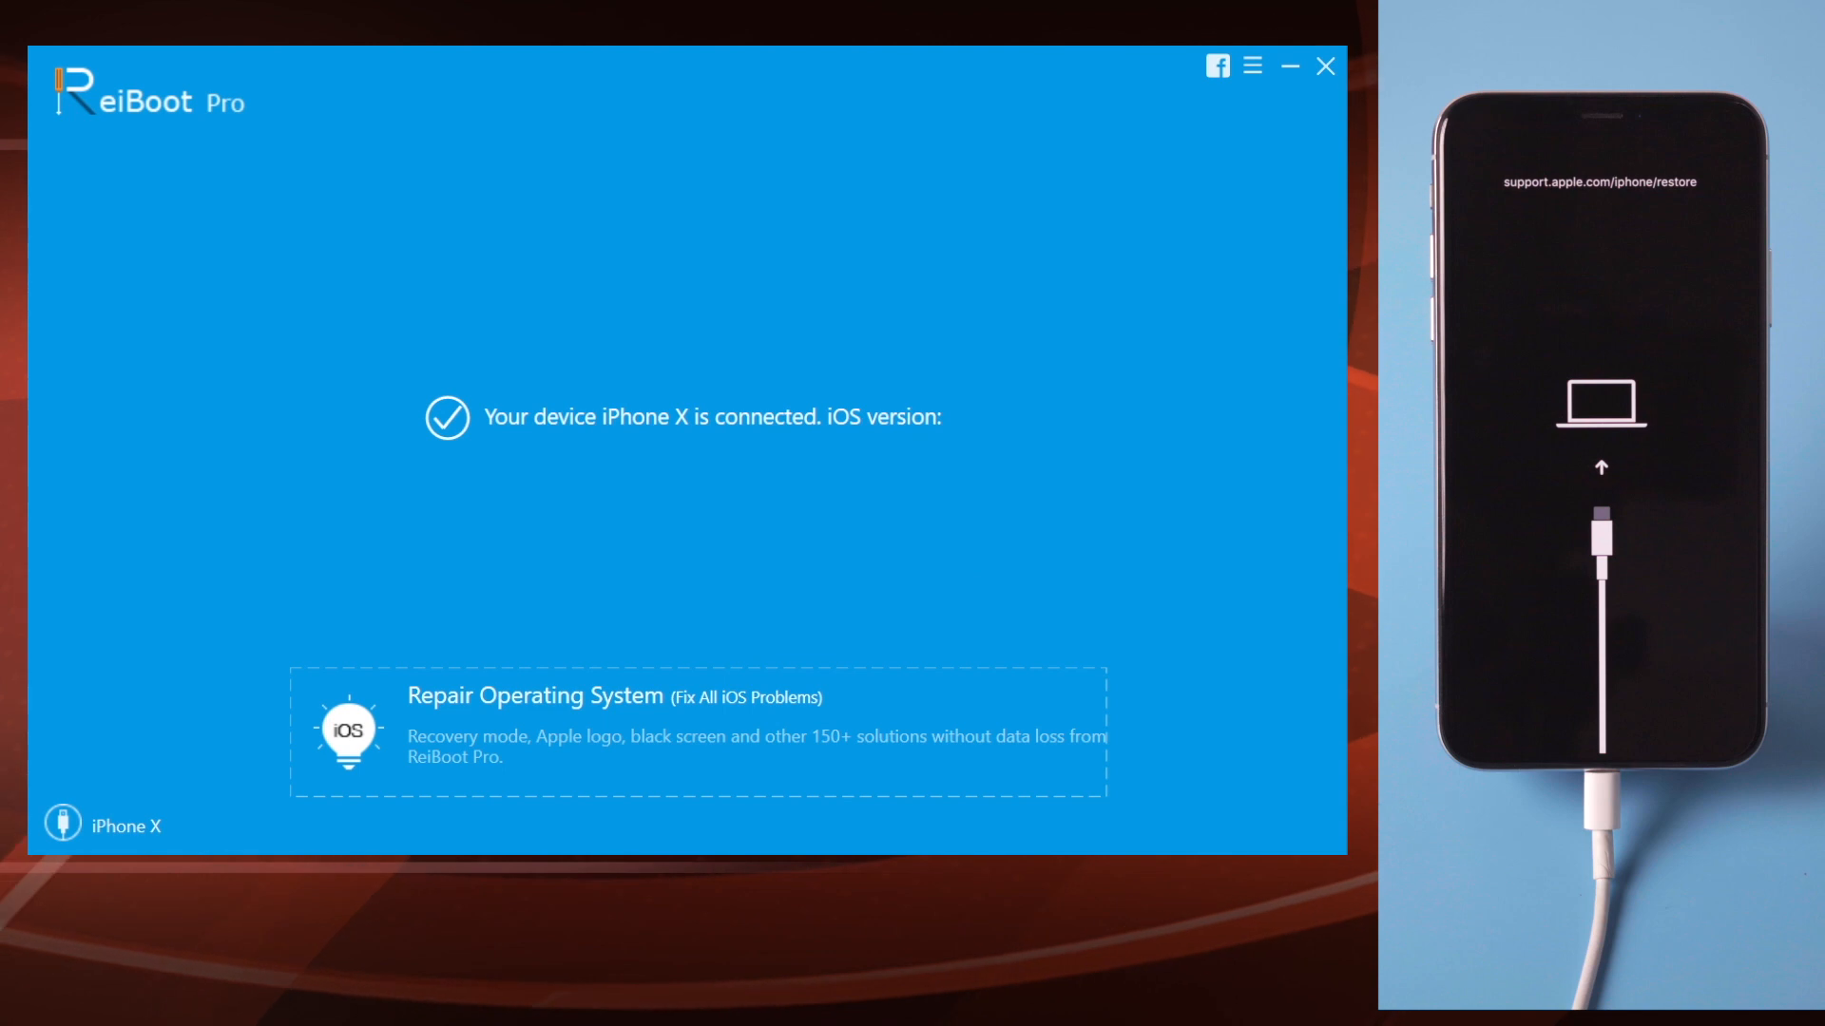
Choose Repair Operating System with Deep Repair to download the iOS 14.1 firmware package
{"action": "left_click", "coordinate": [1253, 67]}
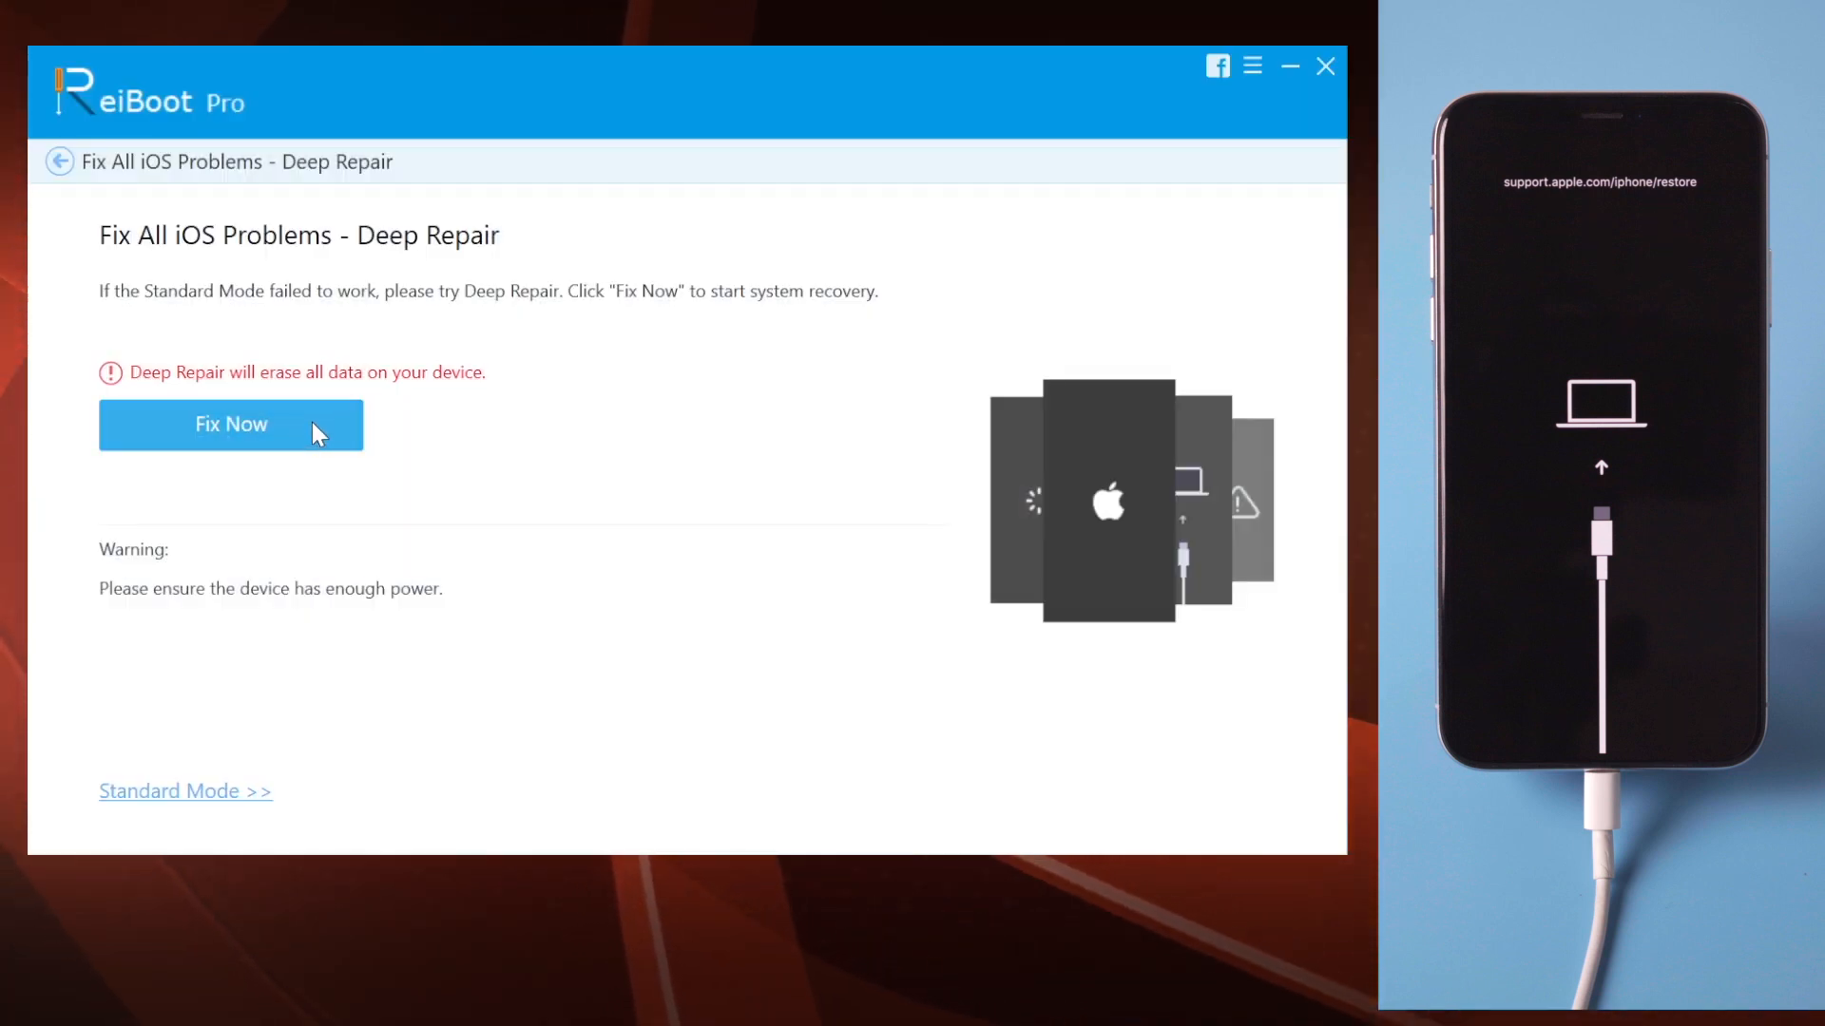
{"action": "left_click", "coordinate": [230, 424]}
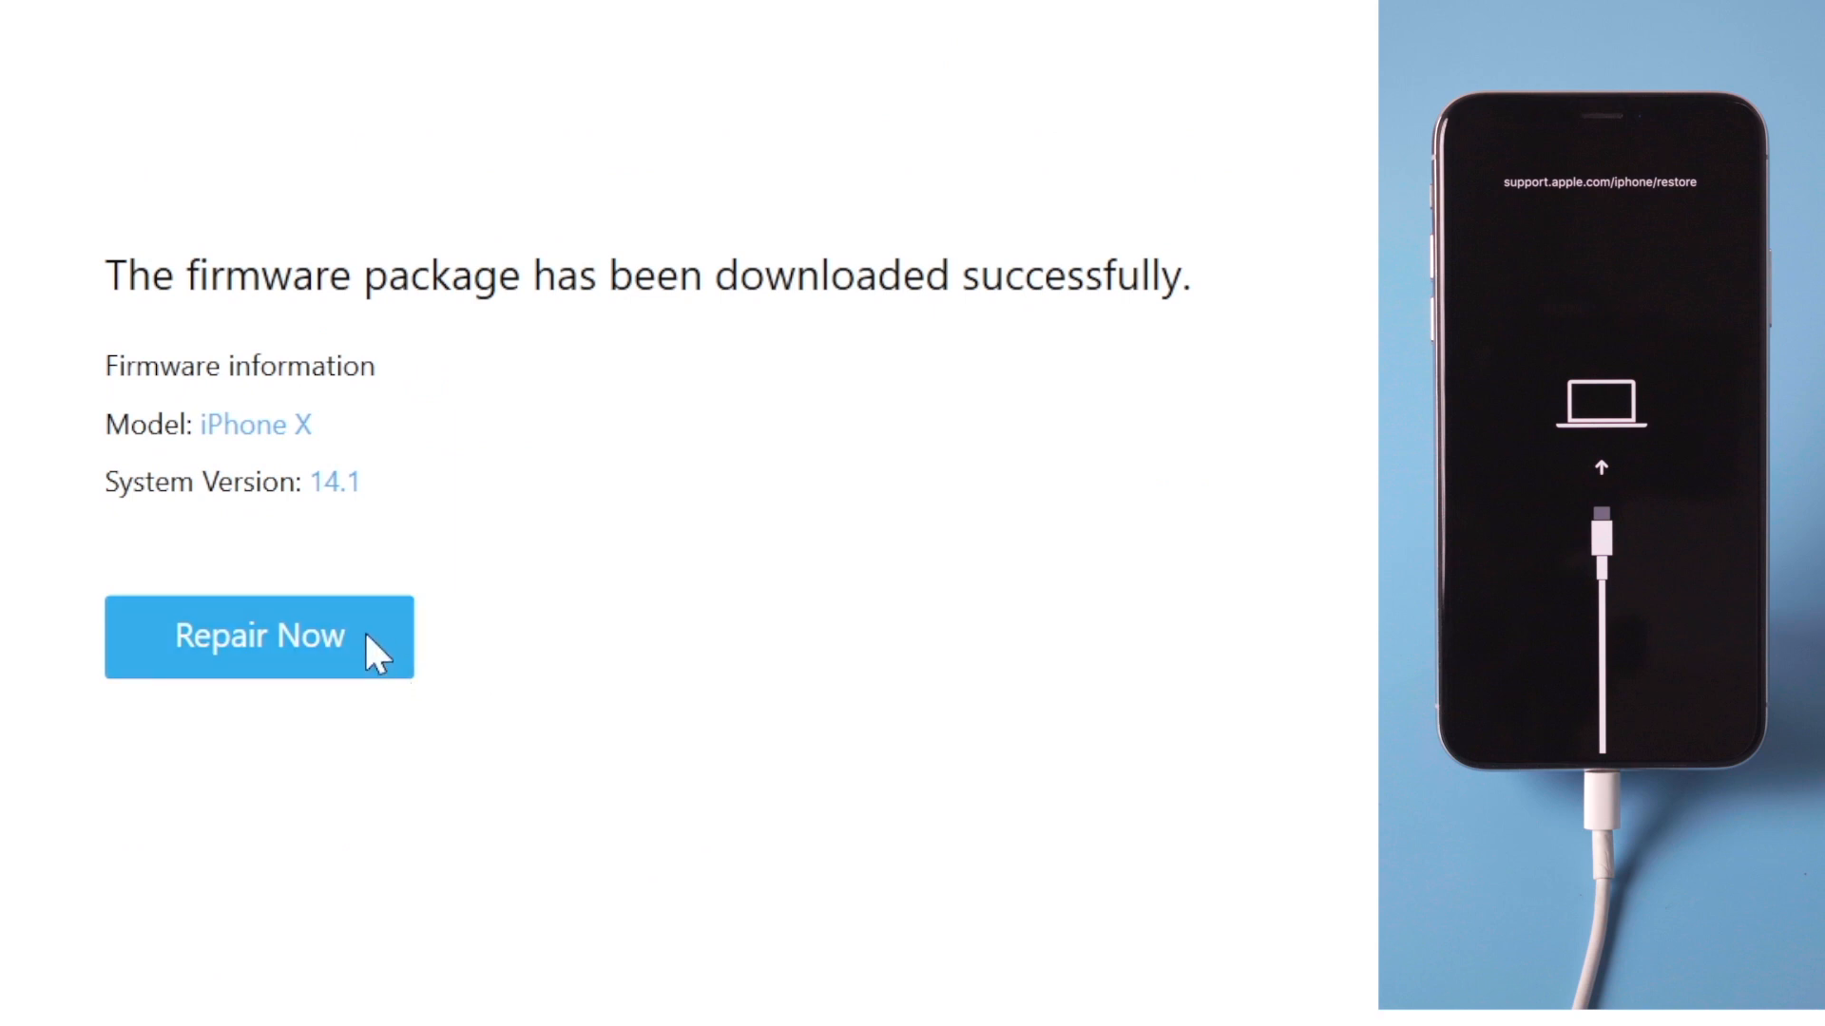
Install the downloaded iOS 14.1 firmware on the iPhone X with Repair Now
{"action": "left_click", "coordinate": [260, 637]}
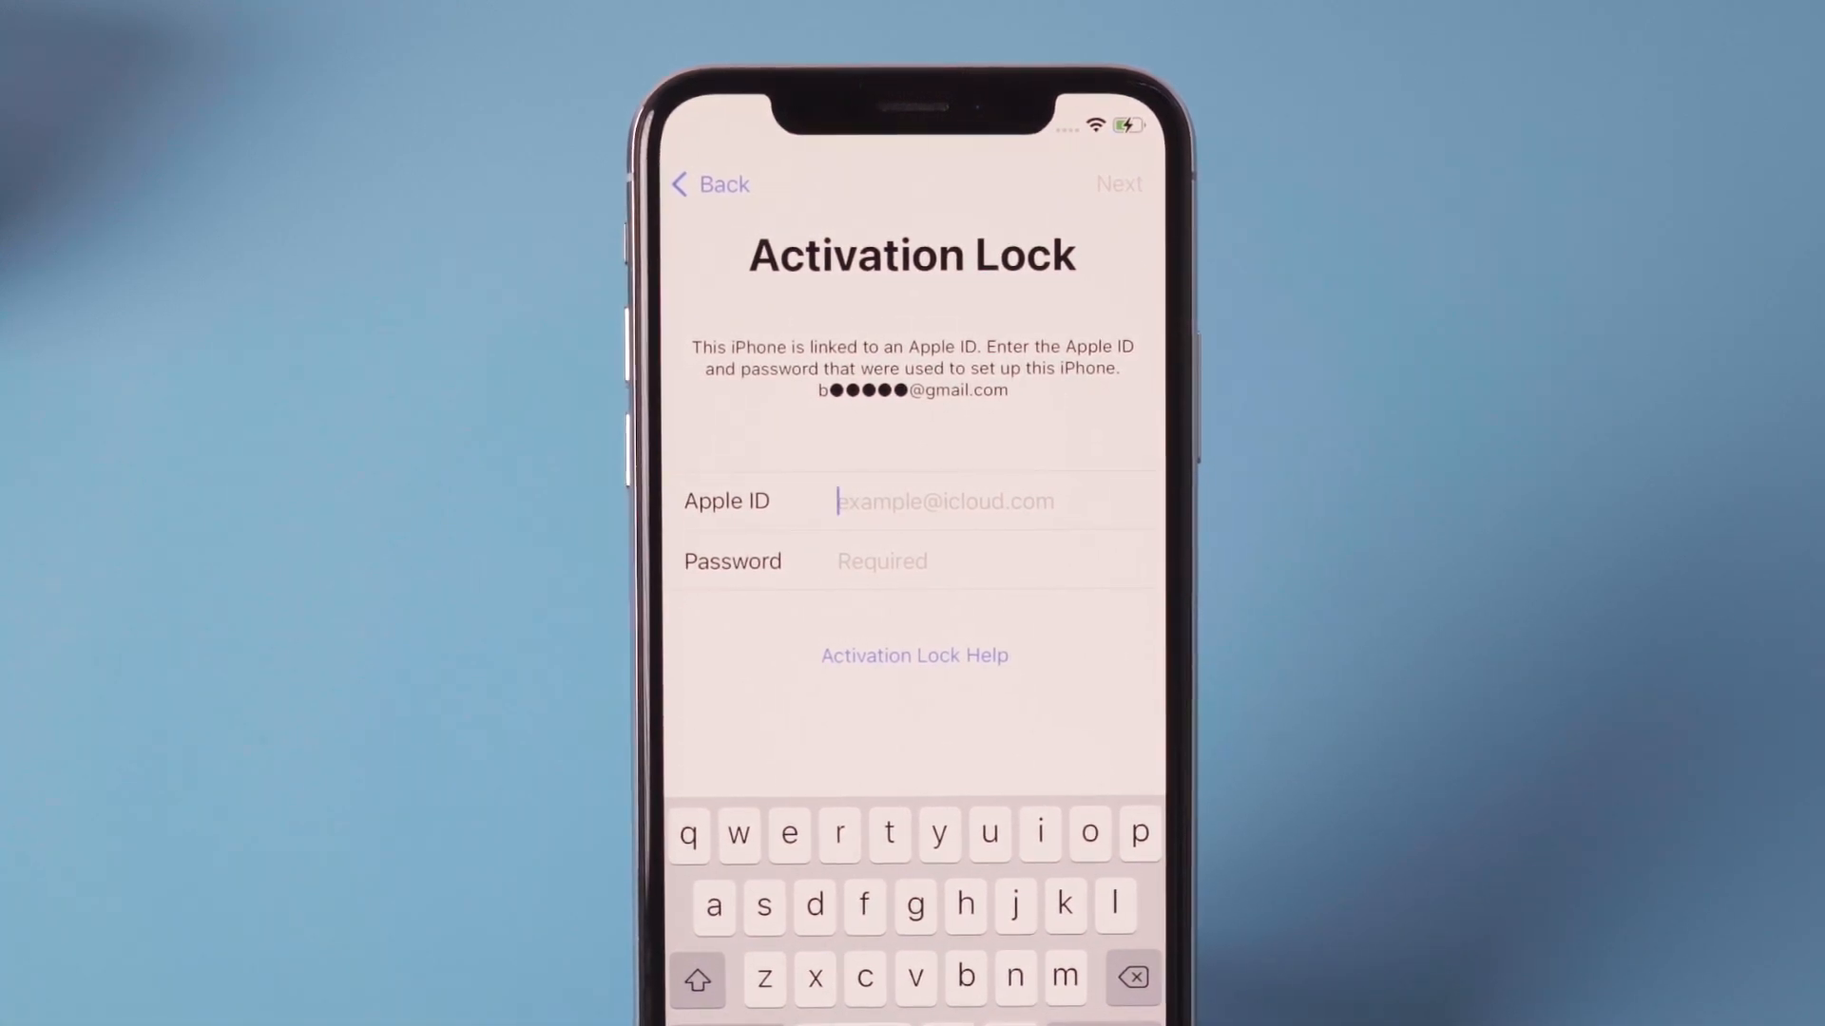
Advance iPhone setup until the Activation Lock screen requests the Apple ID and password
{"action": "left_click", "coordinate": [1244, 807]}
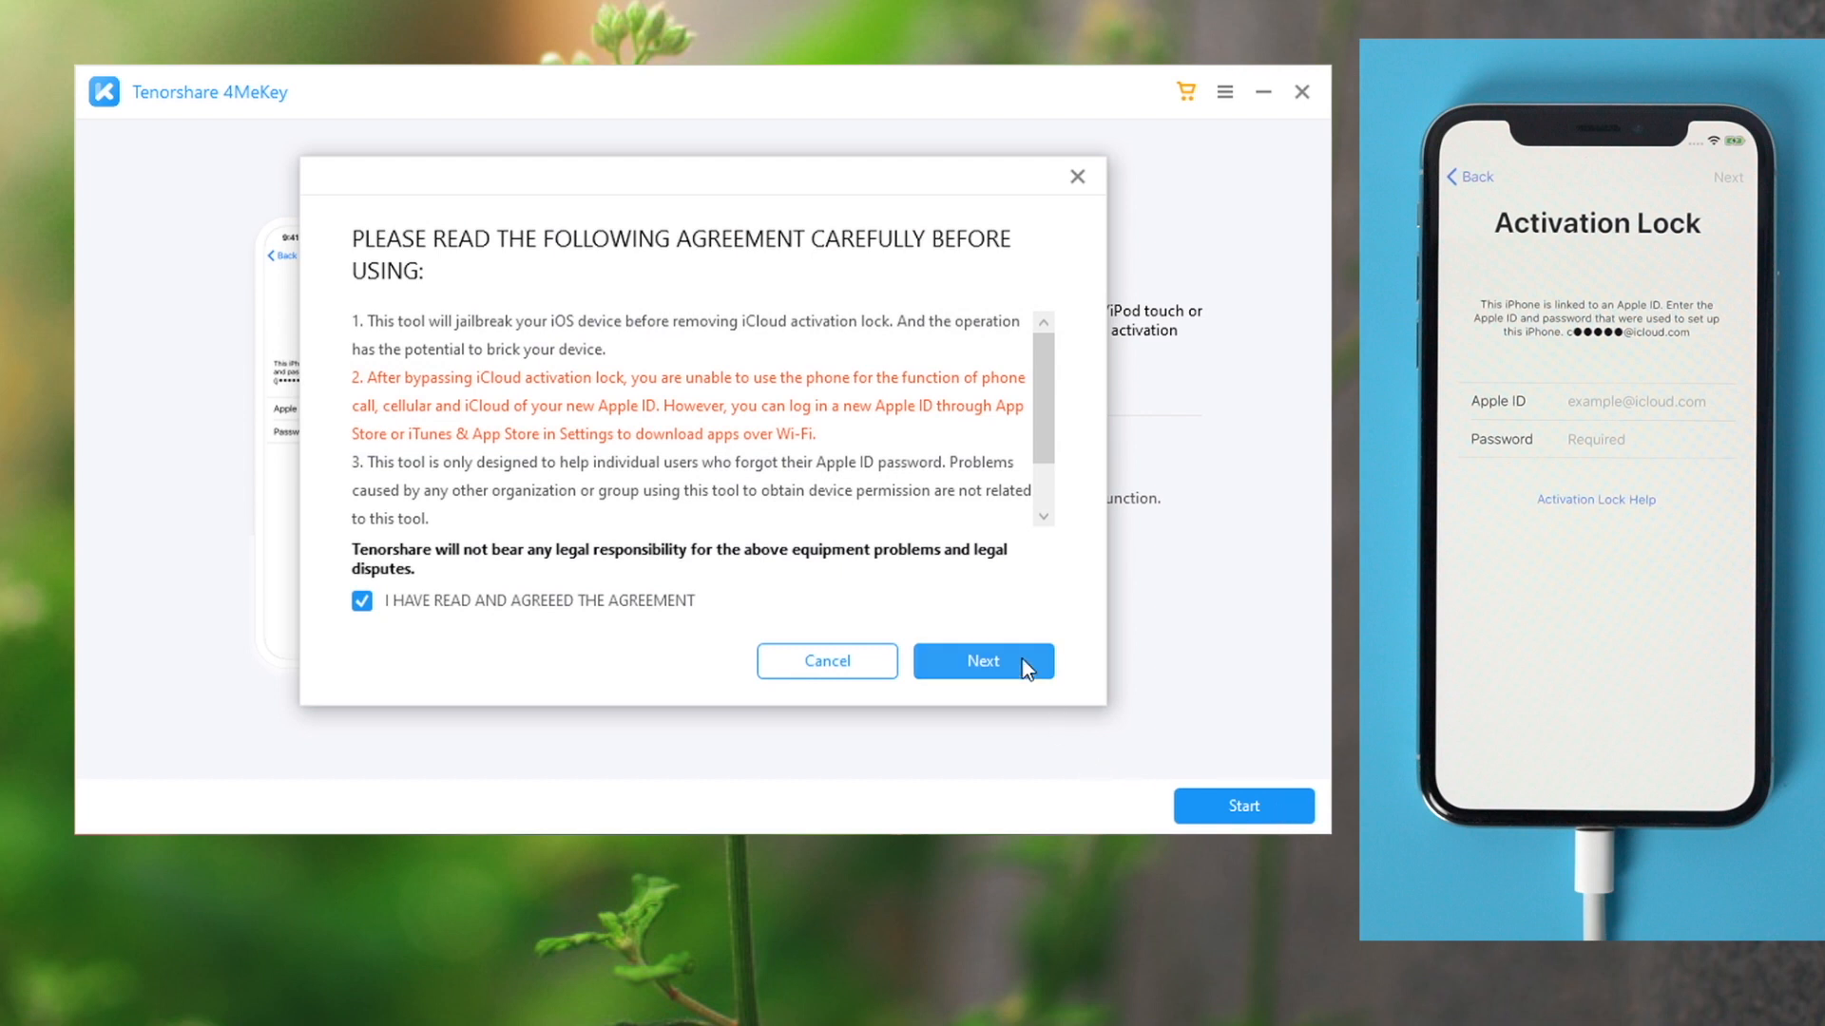
Accept the 4MeKey activation lock removal agreement and scroll through the next page
{"action": "left_click", "coordinate": [982, 662]}
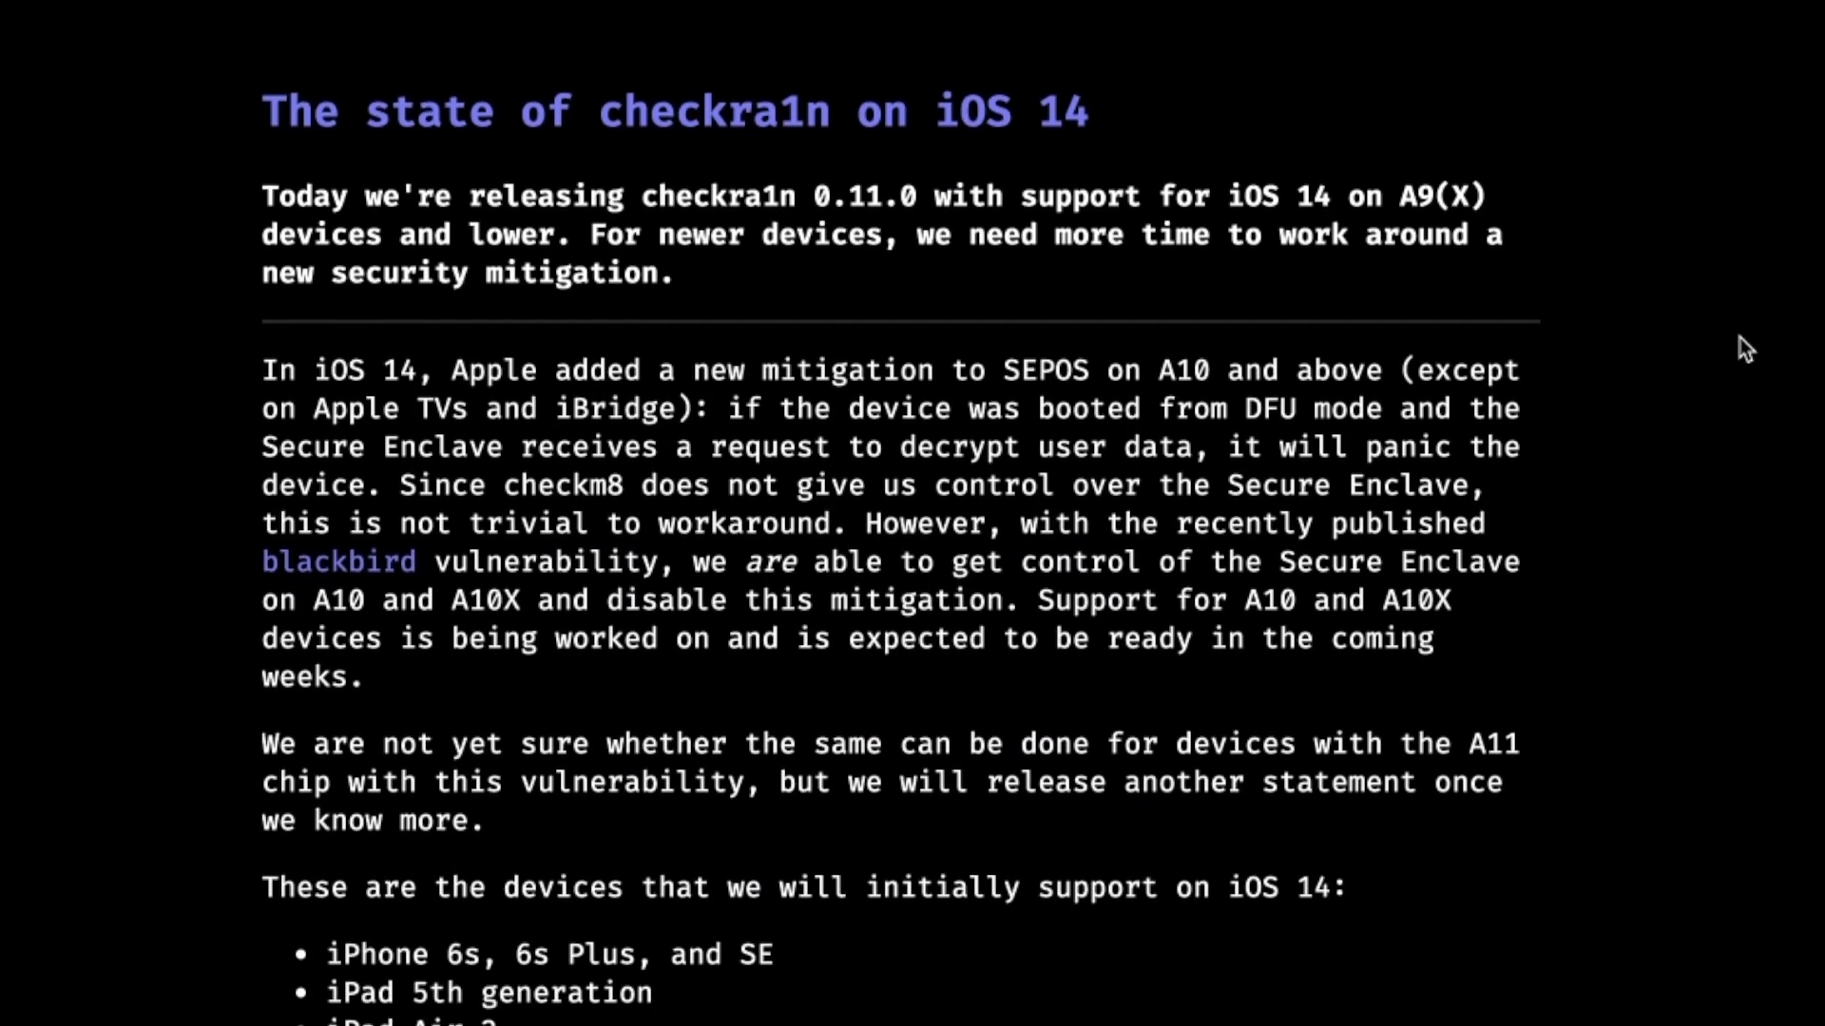
{"action": "scroll", "scroll_direction": "down", "scroll_amount": 3}
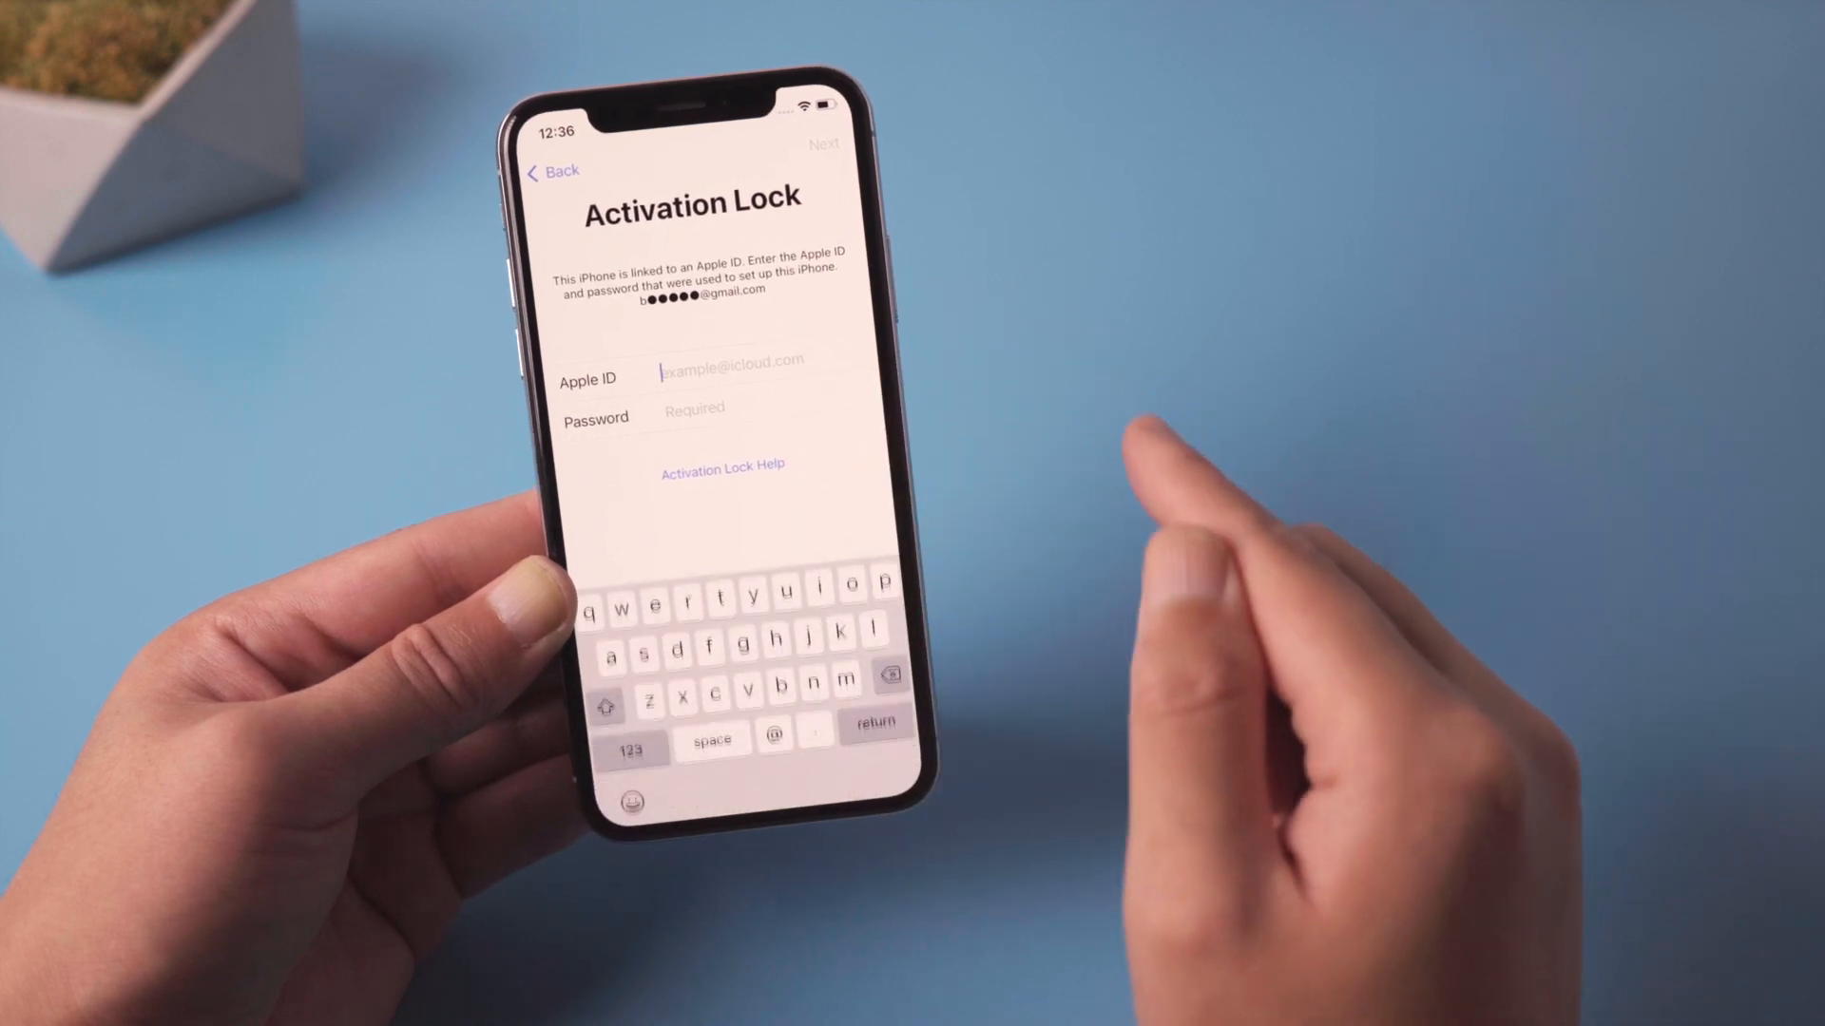
Get past Activation Lock, decline Apple ID, postpone Screen Time, and reach the home screen
{"action": "type", "text": "bu"}
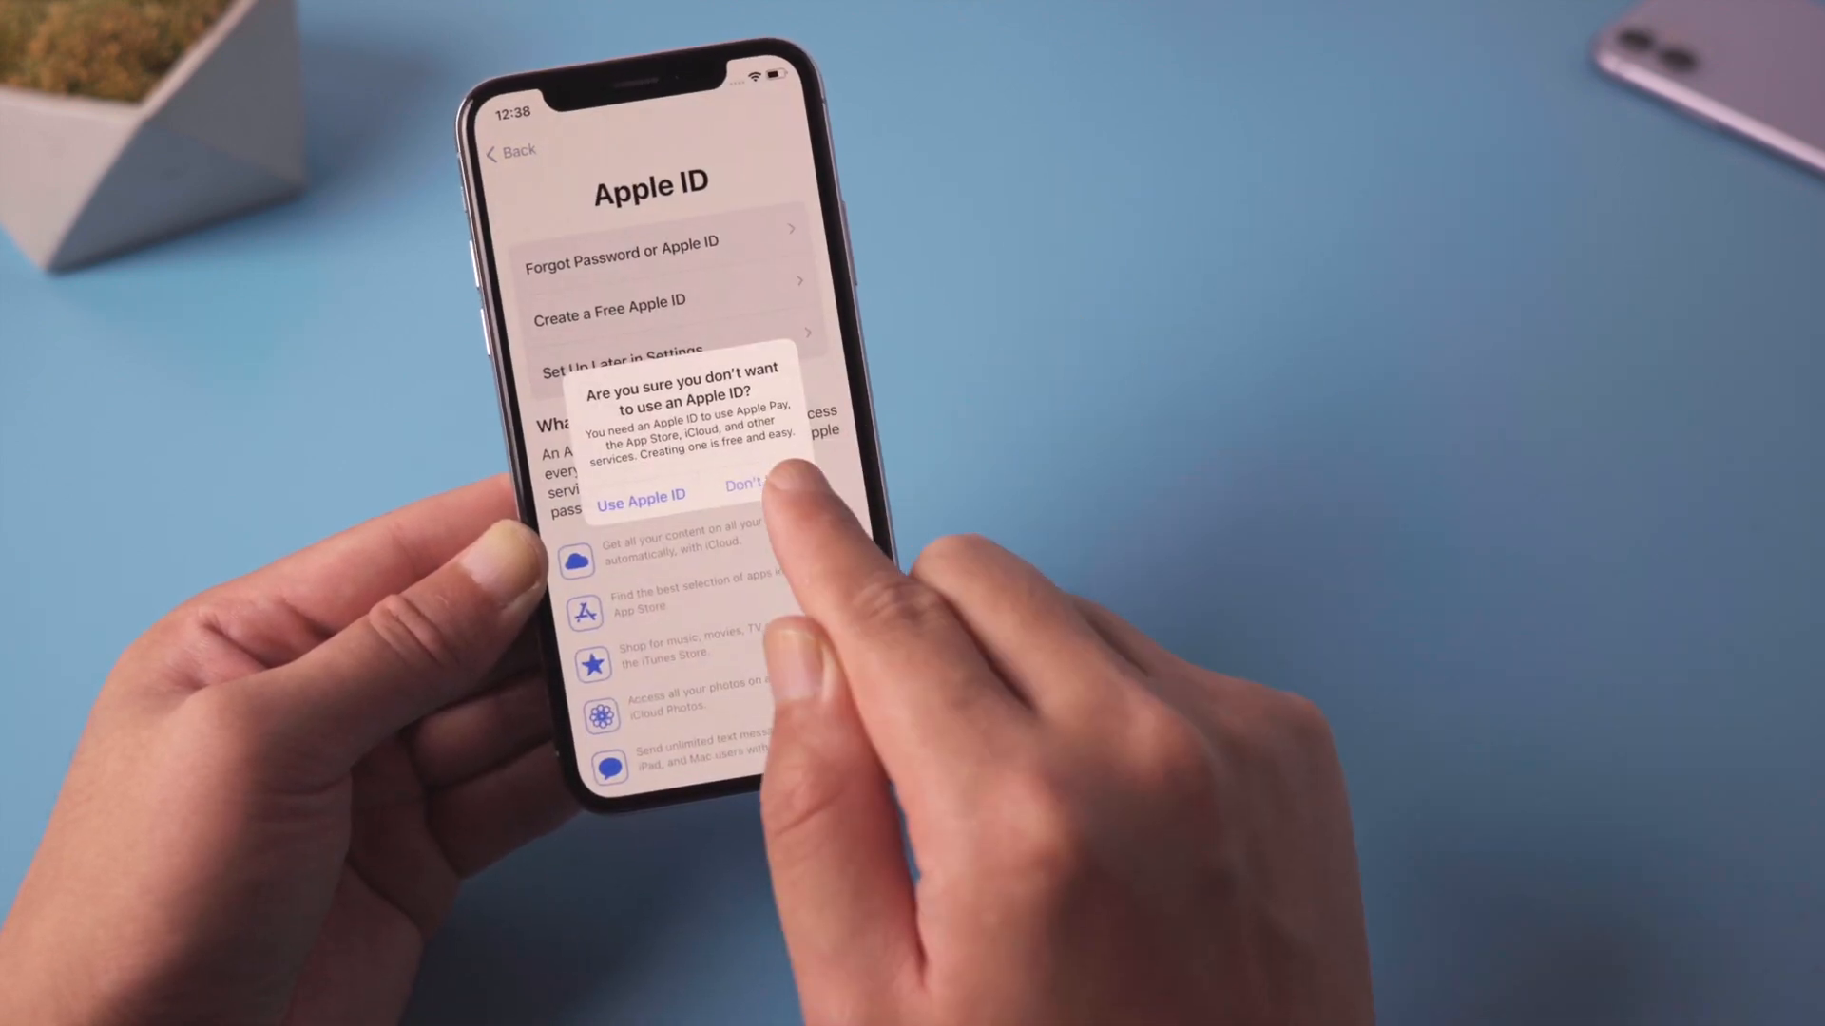
{"action": "left_click", "coordinate": [745, 483]}
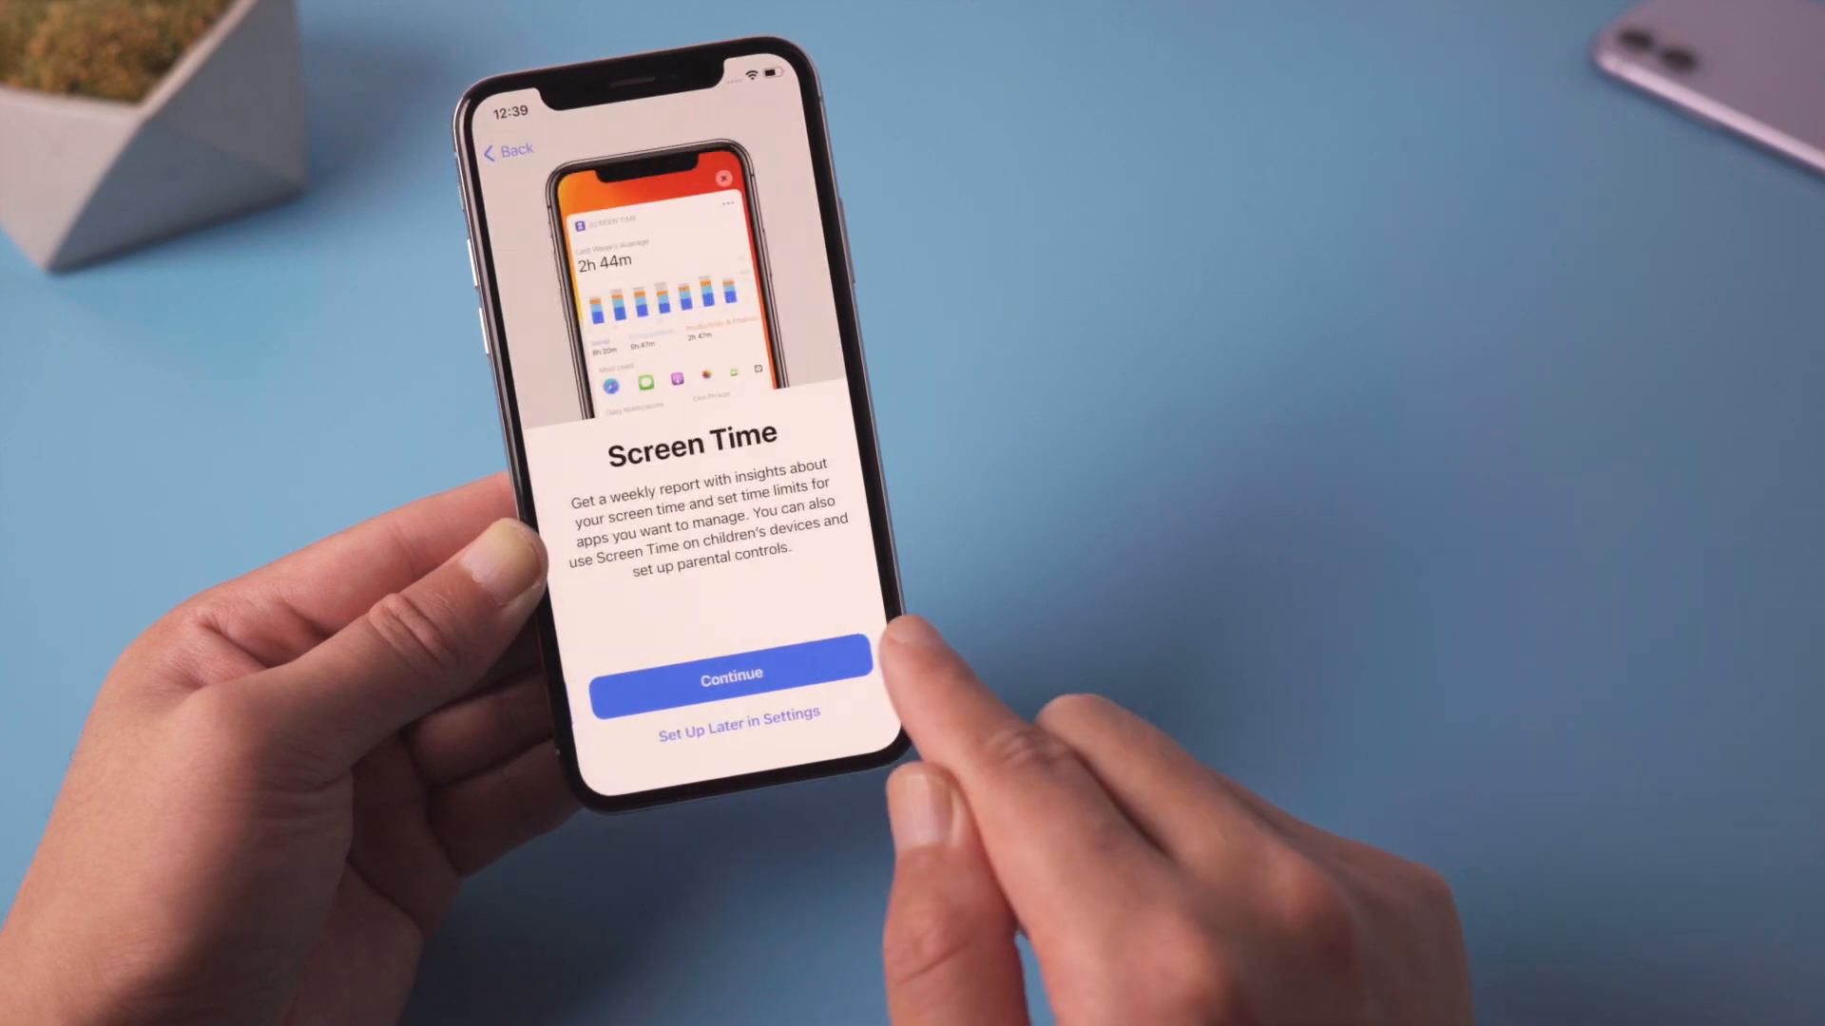
{"action": "left_click", "coordinate": [730, 674]}
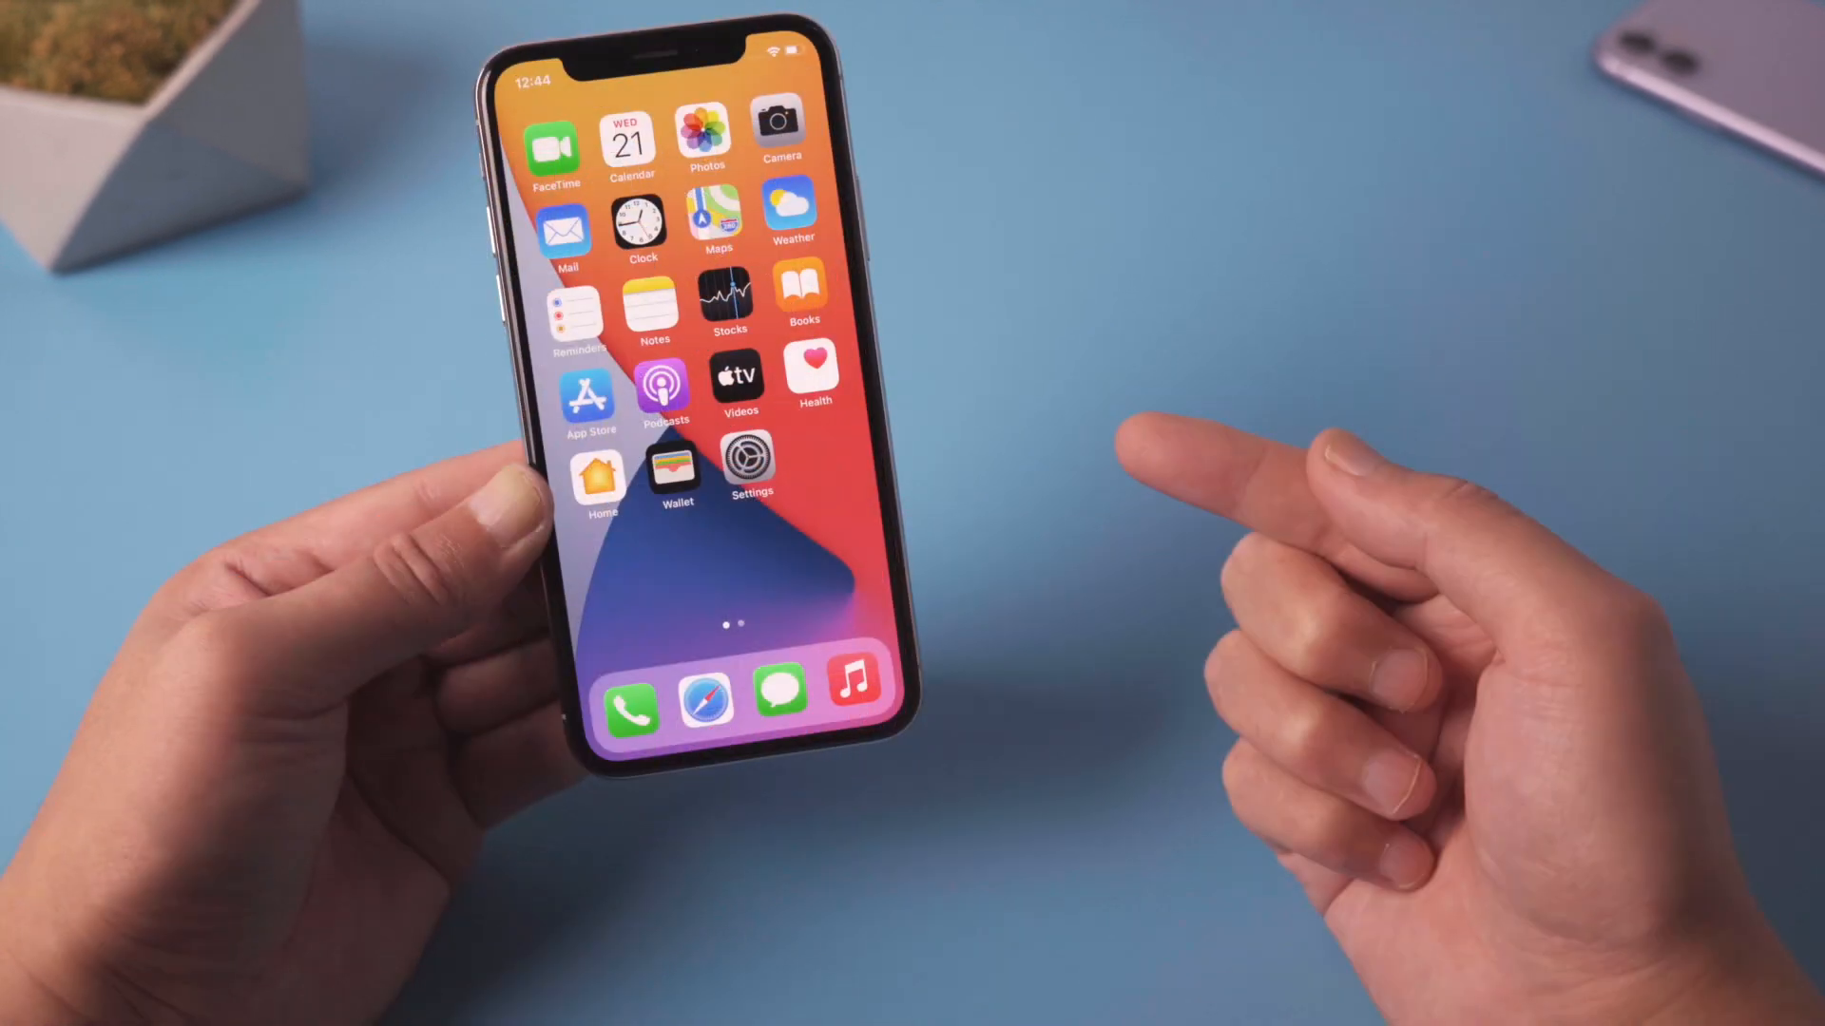
{"action": "left_click", "coordinate": [751, 459]}
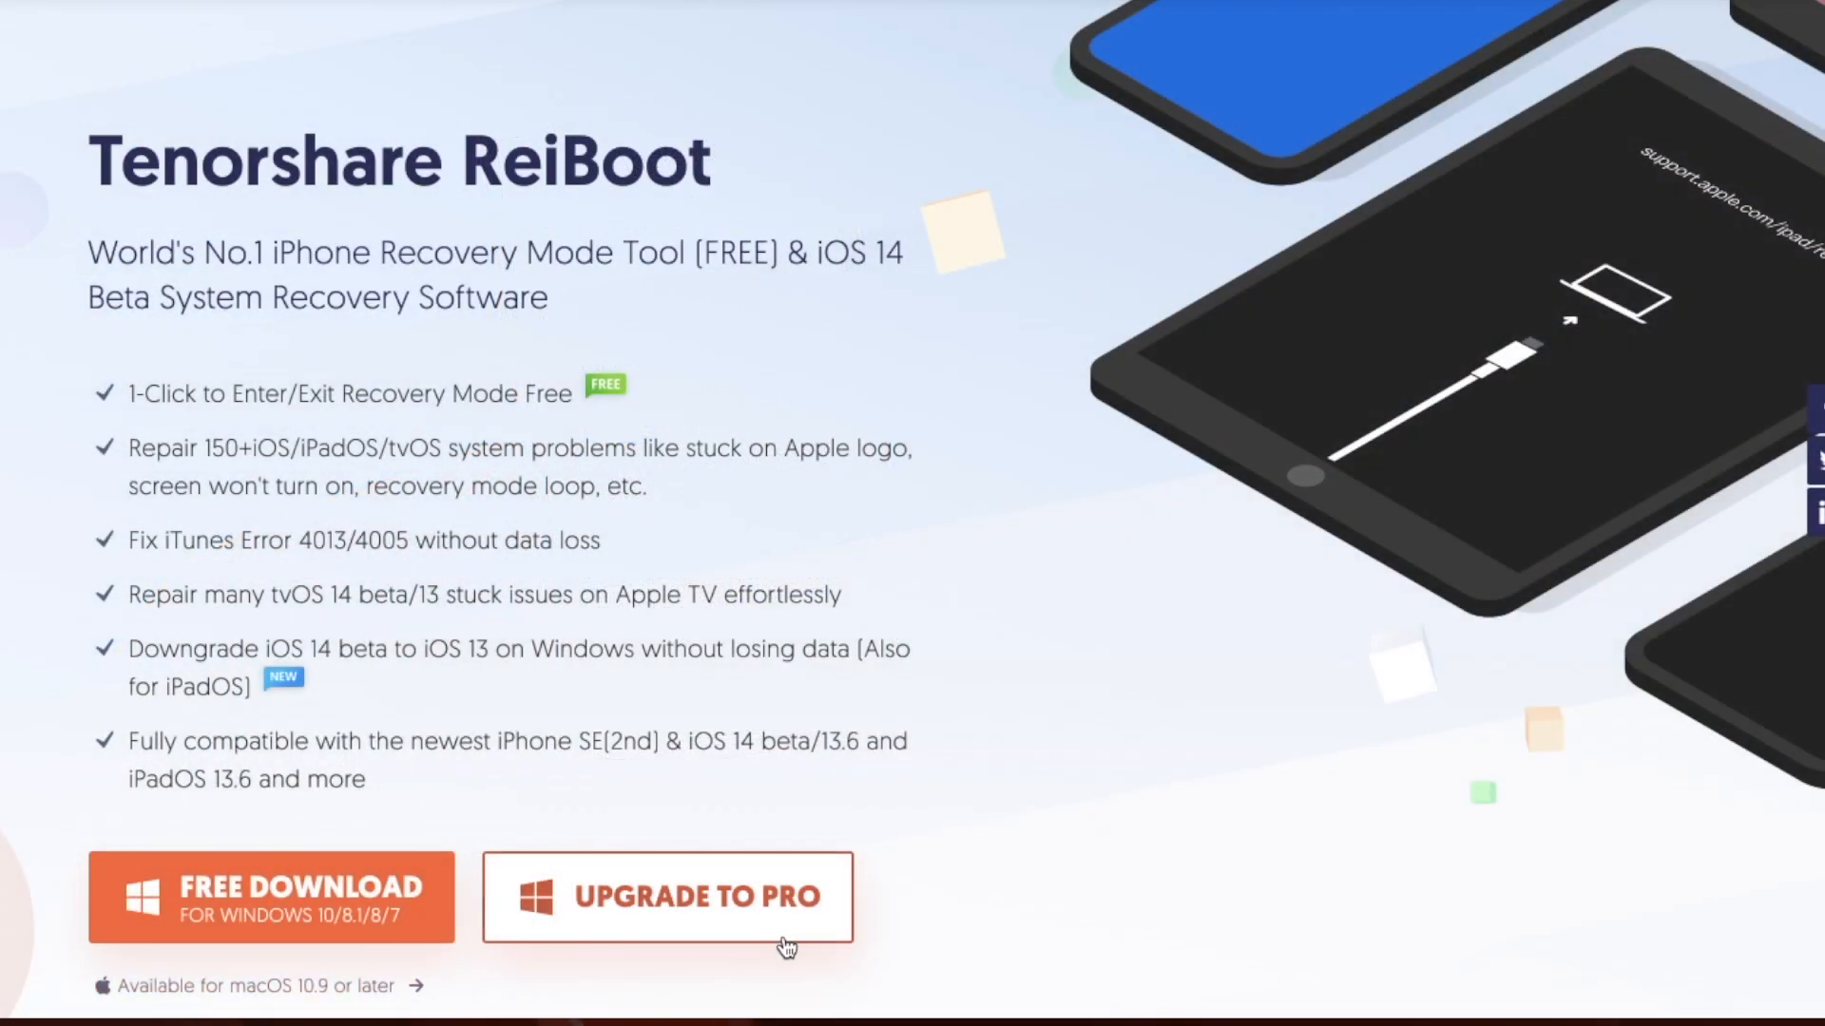
{"action": "left_click", "coordinate": [665, 897]}
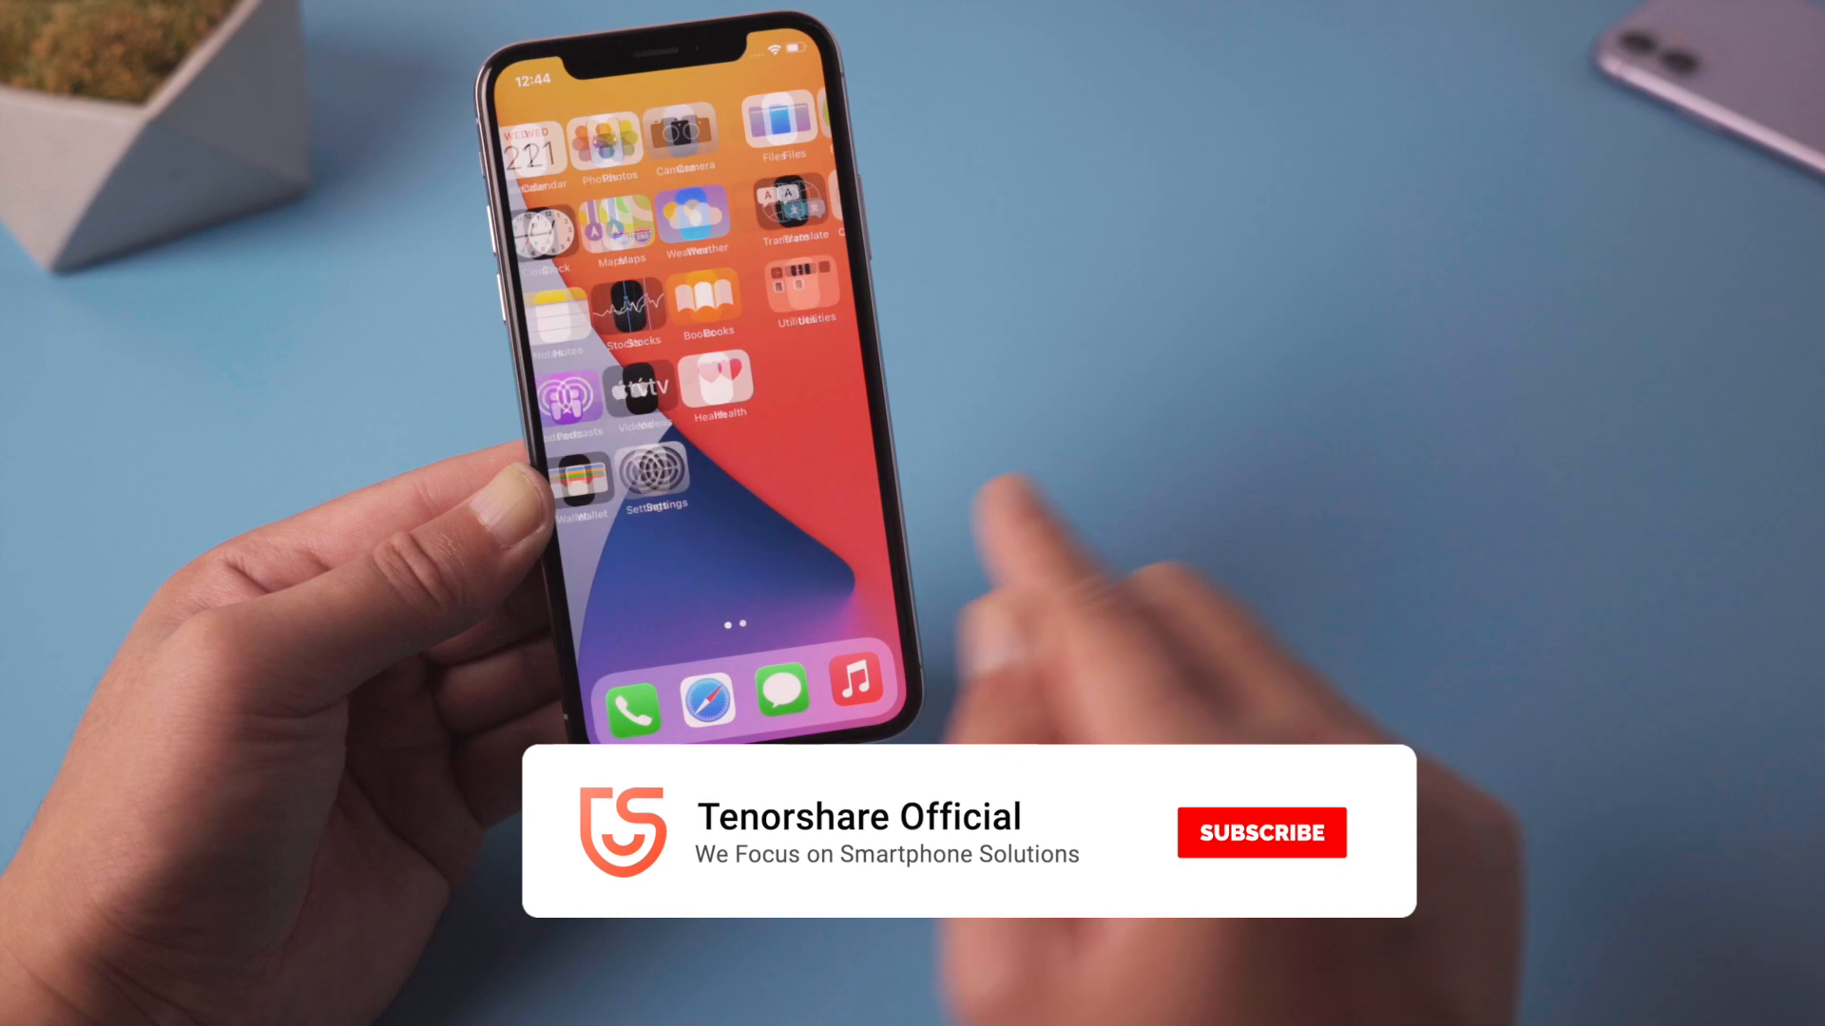
{"action": "left_click", "coordinate": [1260, 833]}
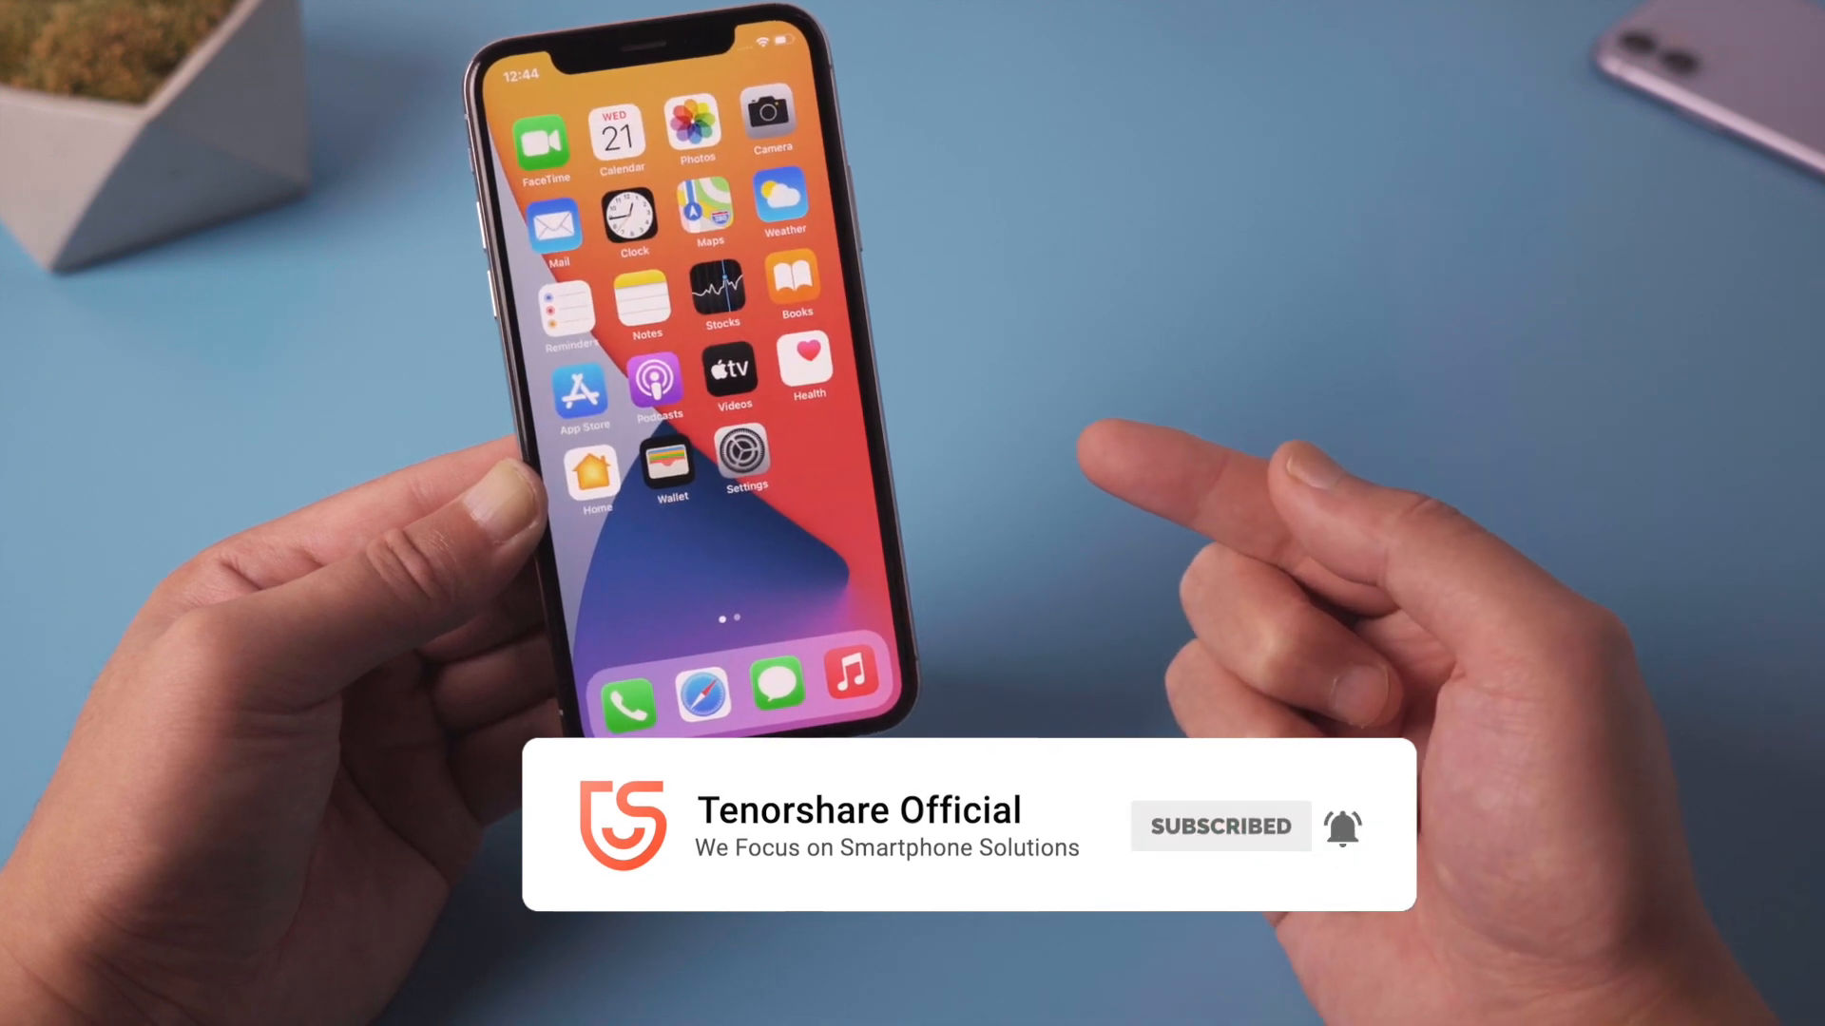